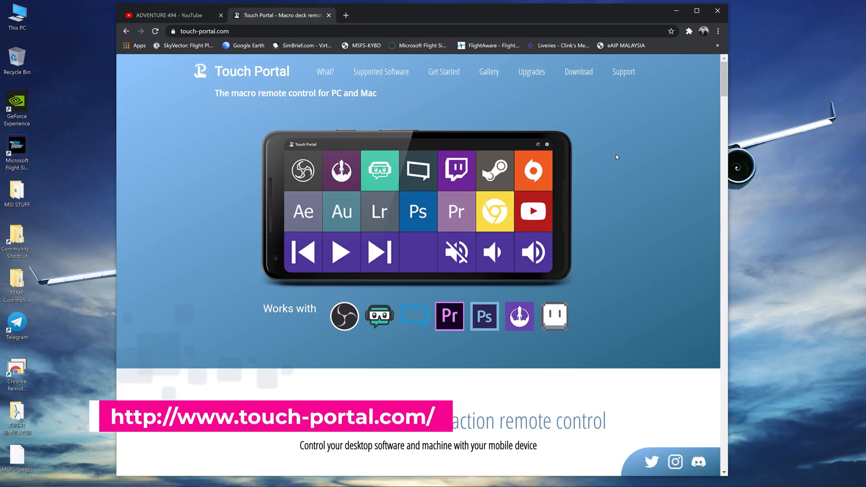
- Scroll through the Touch Portal website's homepage content
{"action": "scroll", "scroll_direction": "down", "scroll_amount": 3}
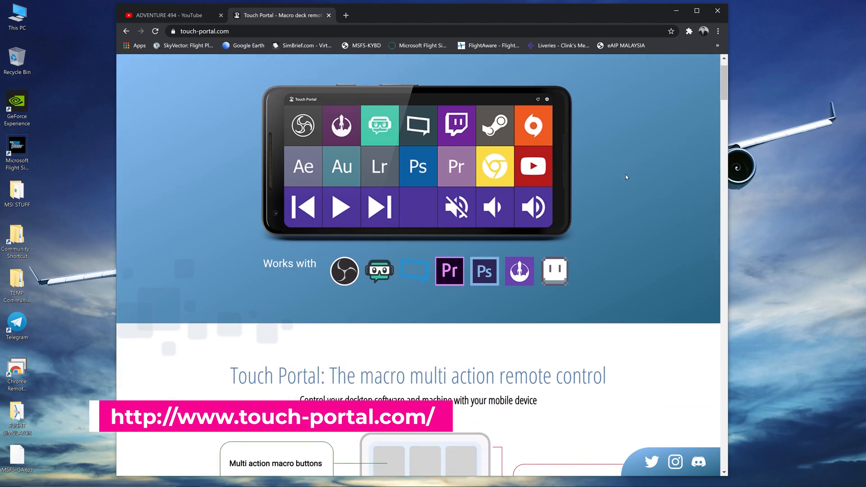
{"action": "scroll", "scroll_direction": "down", "scroll_amount": 3}
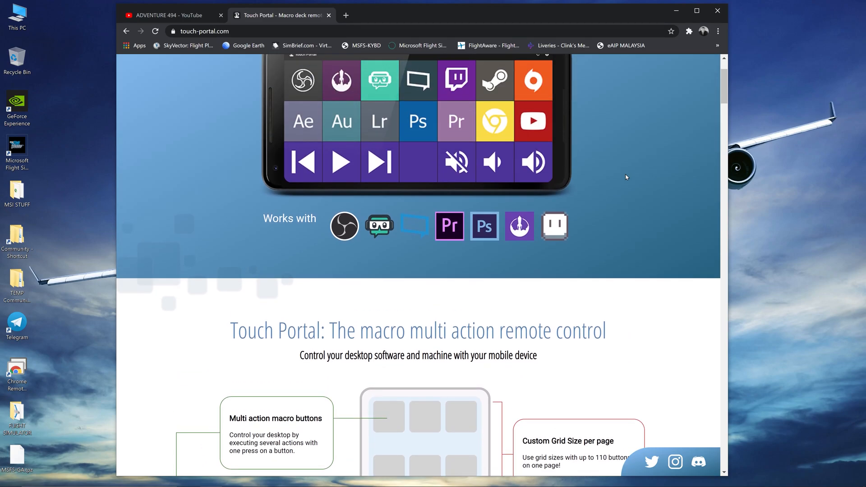
{"action": "scroll", "scroll_direction": "up", "scroll_amount": 3}
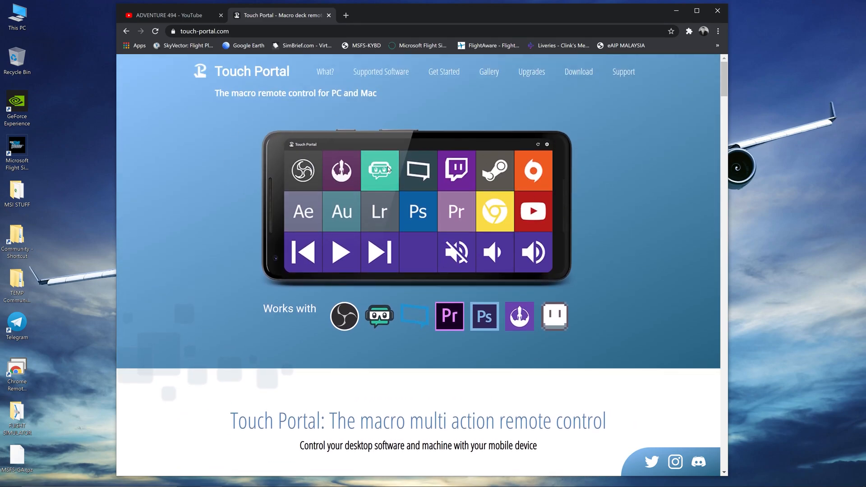
{"action": "mouse_move", "coordinate": [615, 172]}
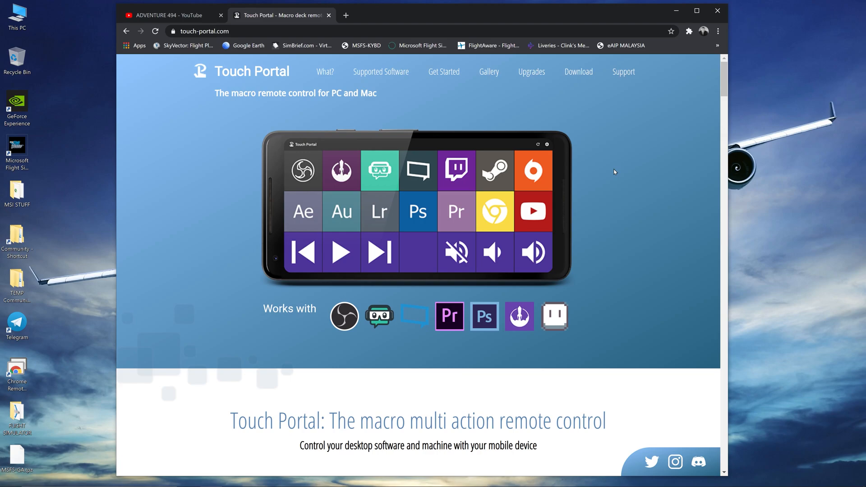
{"action": "mouse_move", "coordinate": [329, 357]}
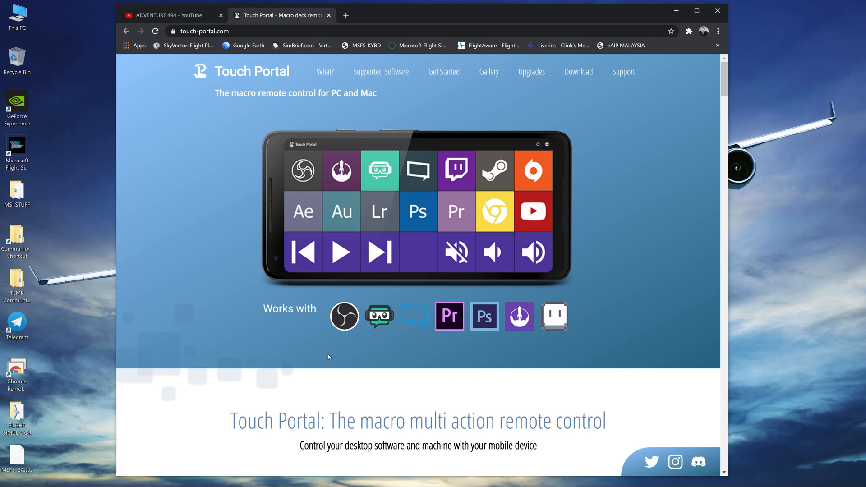
{"action": "mouse_move", "coordinate": [396, 357]}
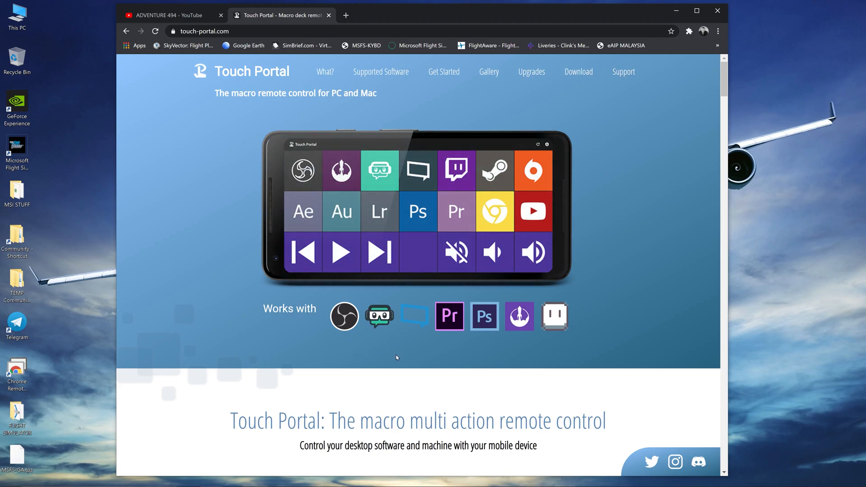
{"action": "mouse_move", "coordinate": [626, 292]}
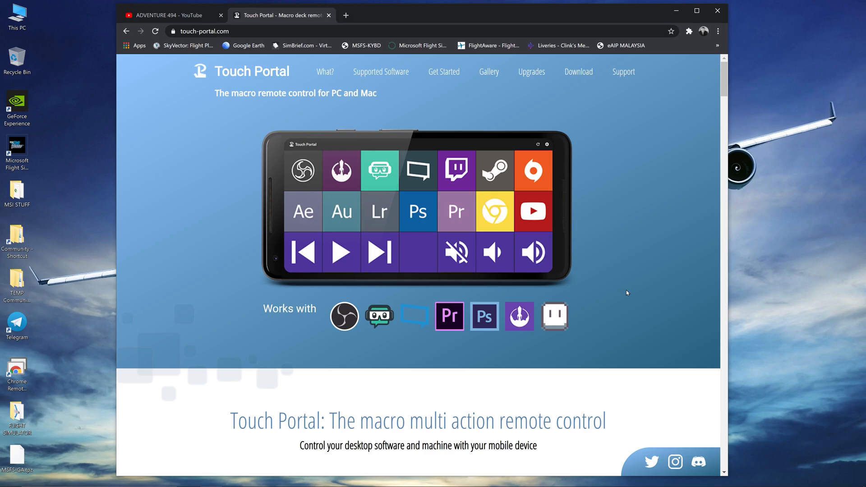
{"action": "scroll", "scroll_direction": "down", "scroll_amount": 3}
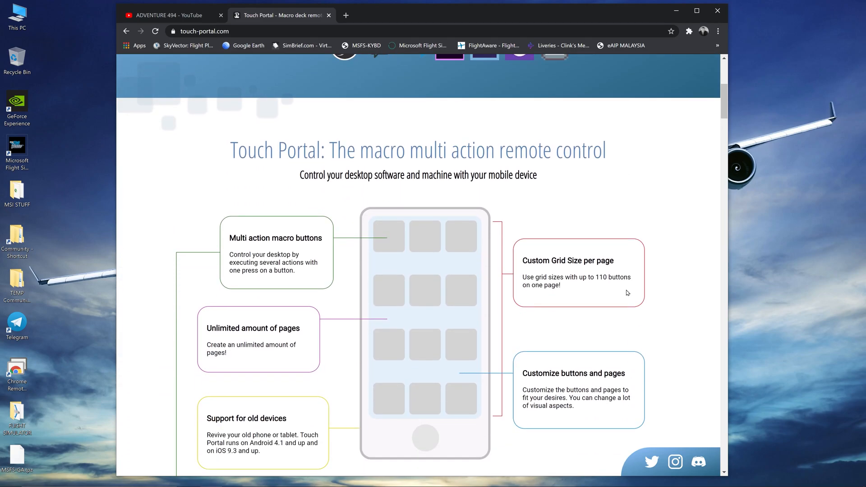
{"action": "scroll", "scroll_direction": "down", "scroll_amount": 3}
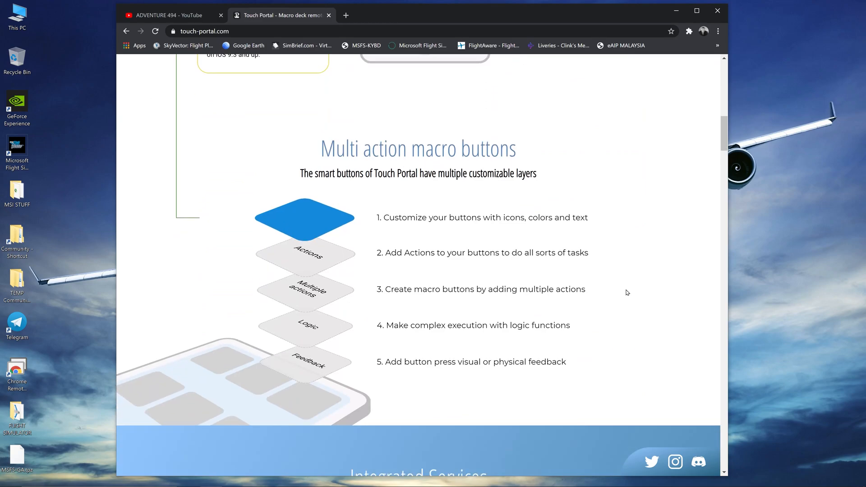
{"action": "scroll", "scroll_direction": "down", "scroll_amount": 3}
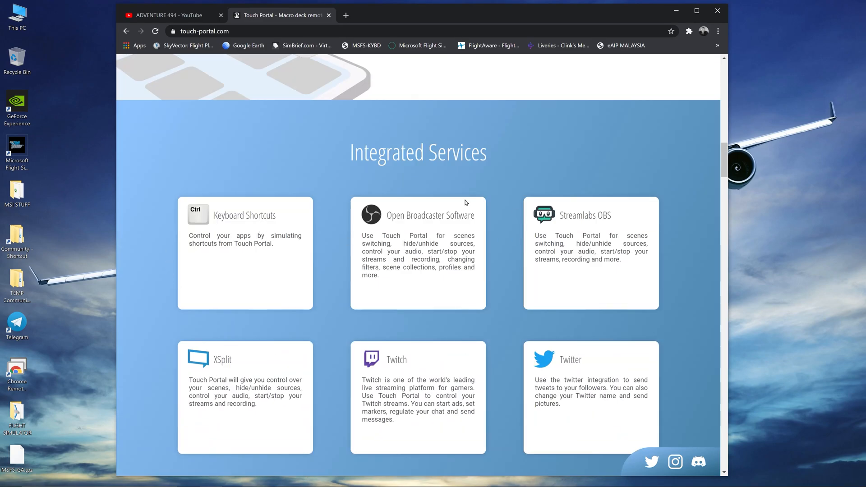
{"action": "mouse_move", "coordinate": [529, 363]}
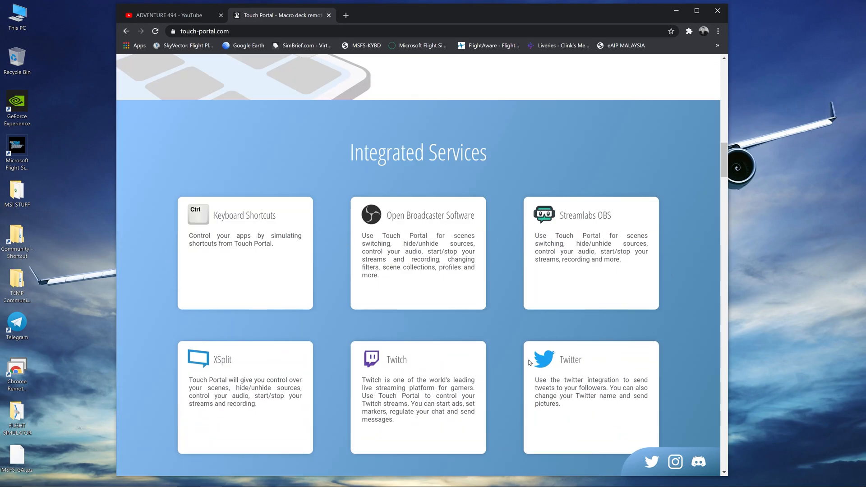
{"action": "mouse_move", "coordinate": [683, 245]}
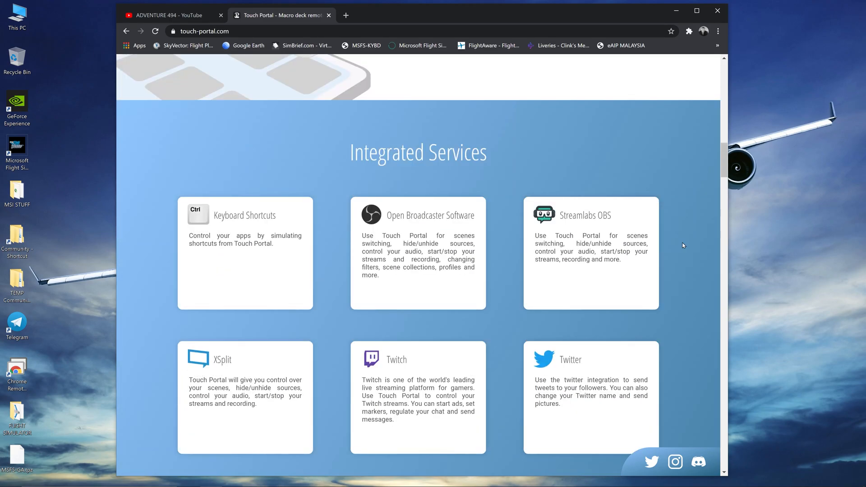
{"action": "scroll", "scroll_direction": "down", "scroll_amount": 3}
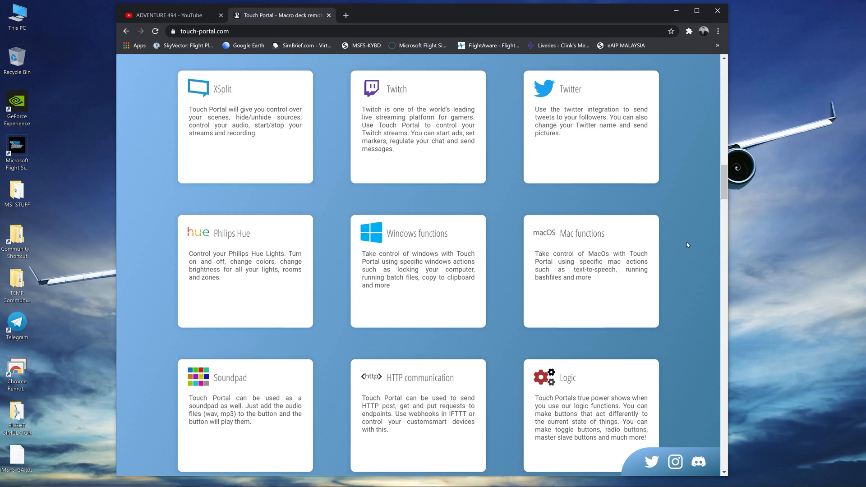
{"action": "scroll", "scroll_direction": "down", "scroll_amount": 3}
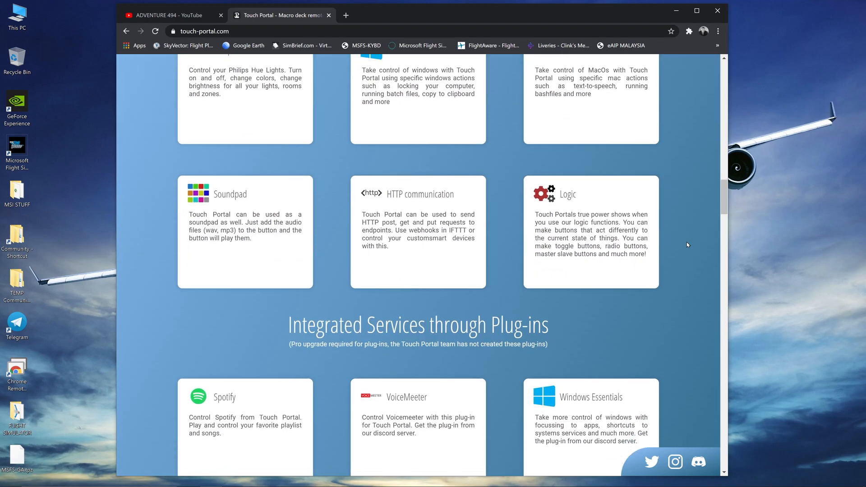
{"action": "scroll", "scroll_direction": "down", "scroll_amount": 3}
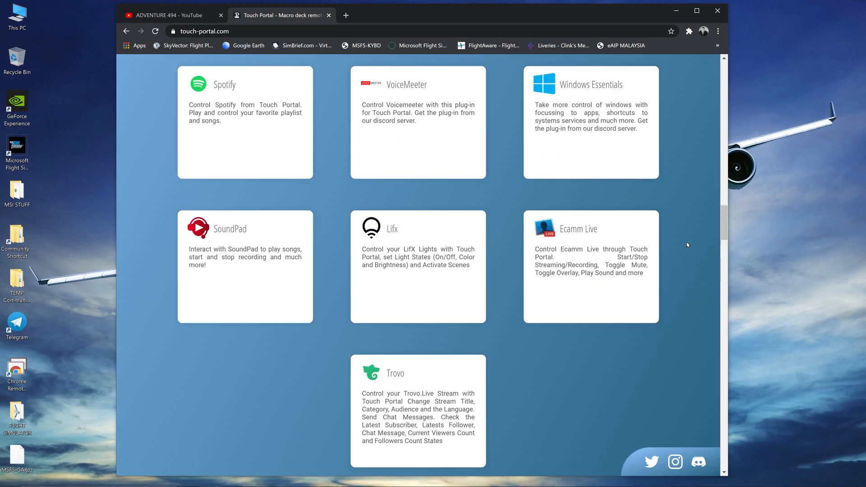
{"action": "scroll", "scroll_direction": "down", "scroll_amount": 3}
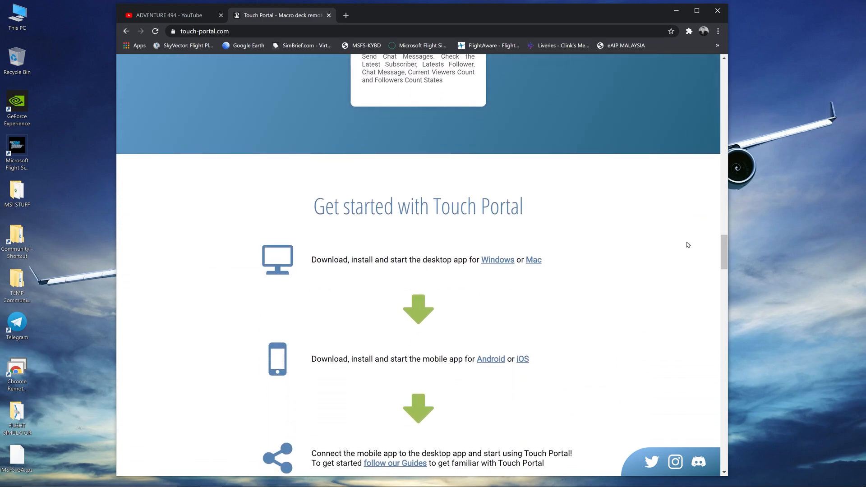
{"action": "scroll", "scroll_direction": "down", "scroll_amount": 3}
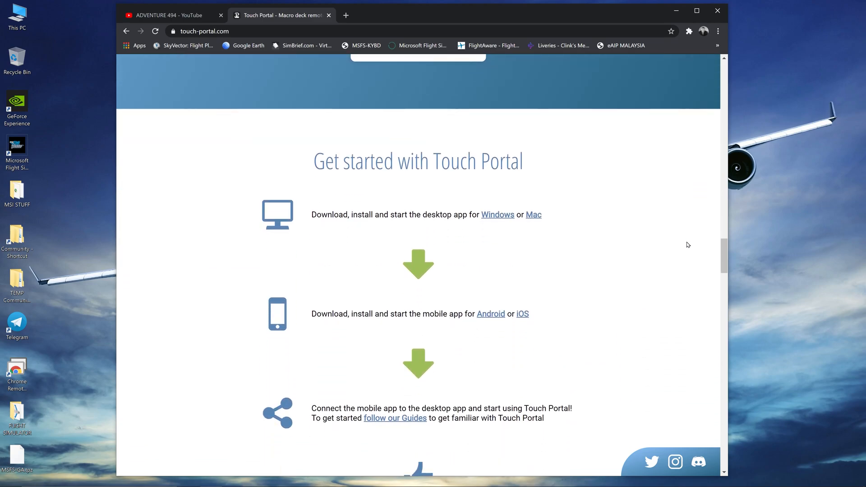
{"action": "scroll", "scroll_direction": "down", "scroll_amount": 3}
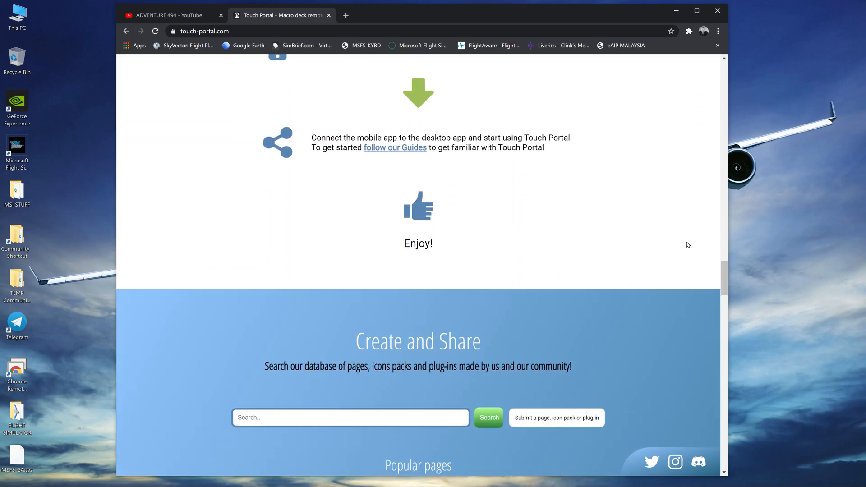
{"action": "scroll", "scroll_direction": "down", "scroll_amount": 3}
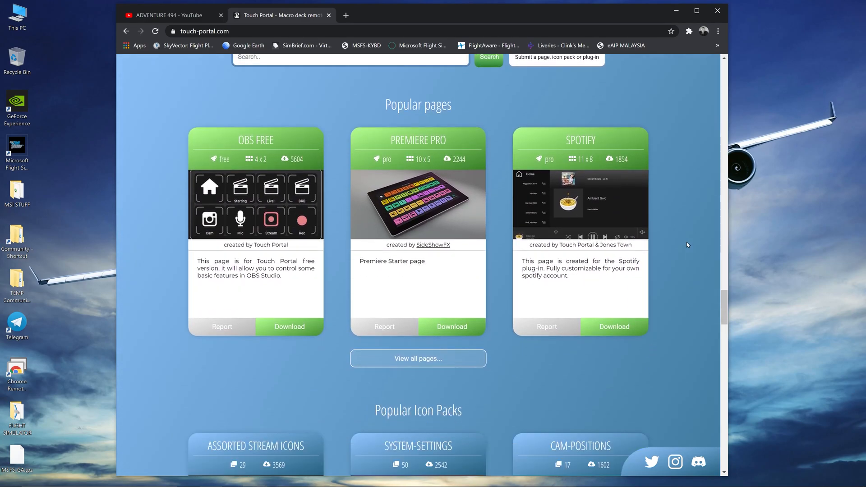
{"action": "scroll", "scroll_direction": "down", "scroll_amount": 3}
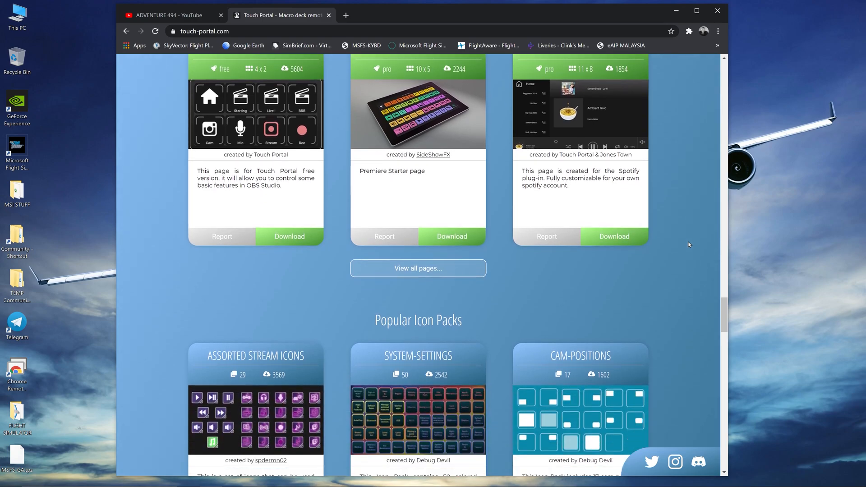
- Jump to the Download Touch Portal section with Windows, Mac OS, Android and iOS versions
{"action": "scroll", "scroll_direction": "down", "scroll_amount": 3}
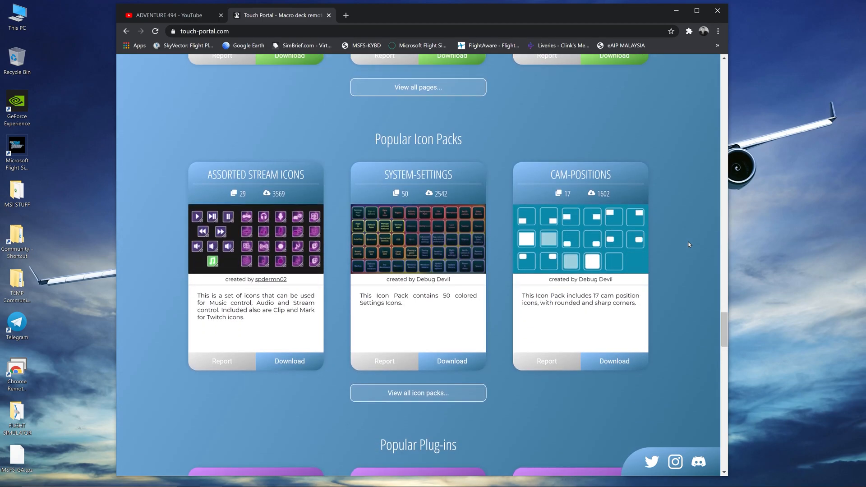
{"action": "scroll", "scroll_direction": "down", "scroll_amount": 3}
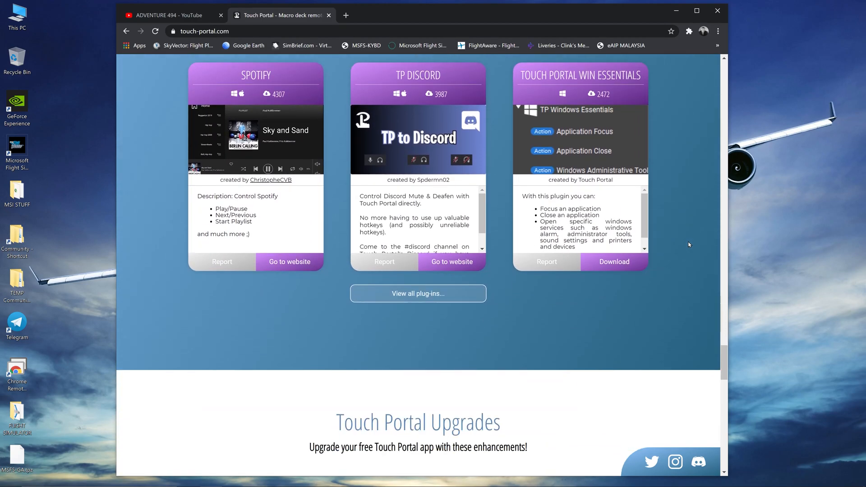
{"action": "scroll", "scroll_direction": "down", "scroll_amount": 3}
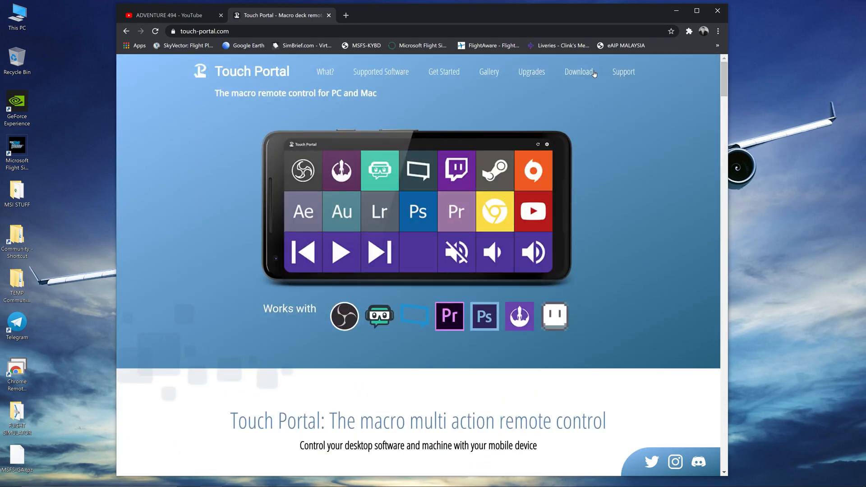
{"action": "left_click", "coordinate": [578, 71]}
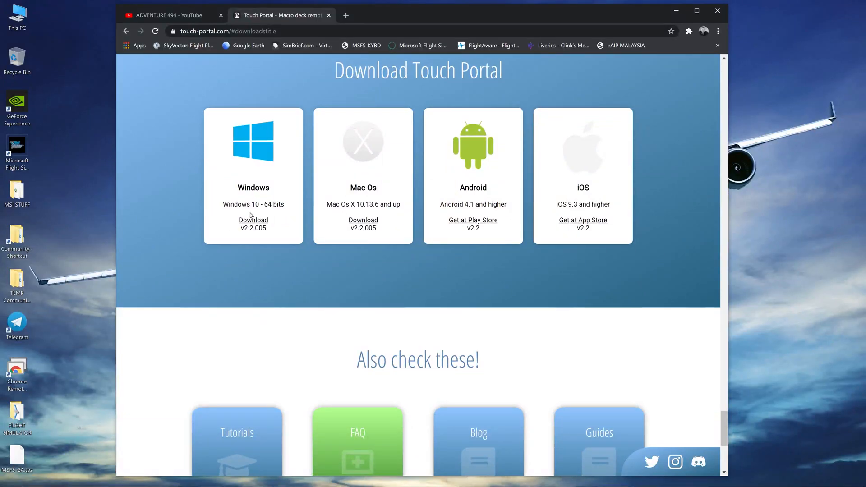
{"action": "mouse_move", "coordinate": [363, 168]}
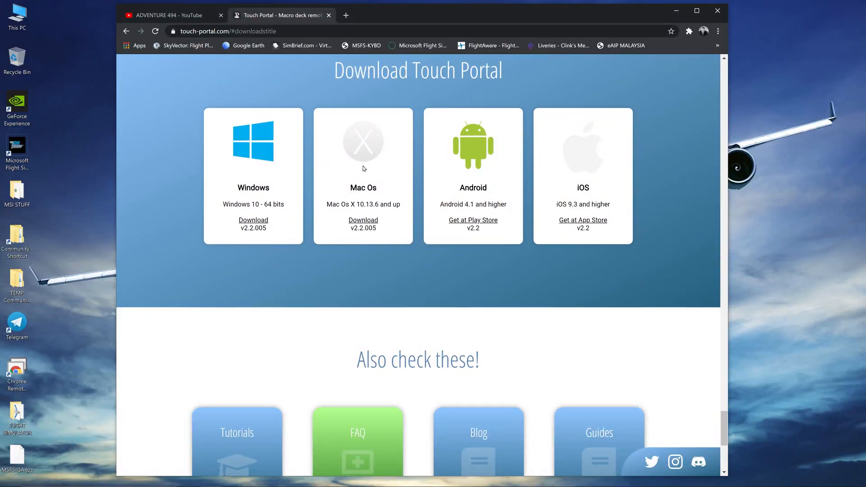
{"action": "mouse_move", "coordinate": [587, 174]}
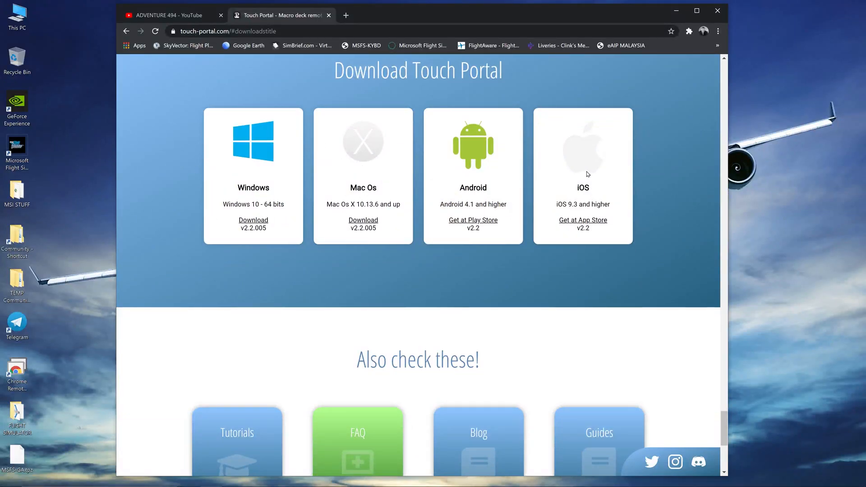
{"action": "scroll", "scroll_direction": "down", "scroll_amount": 3}
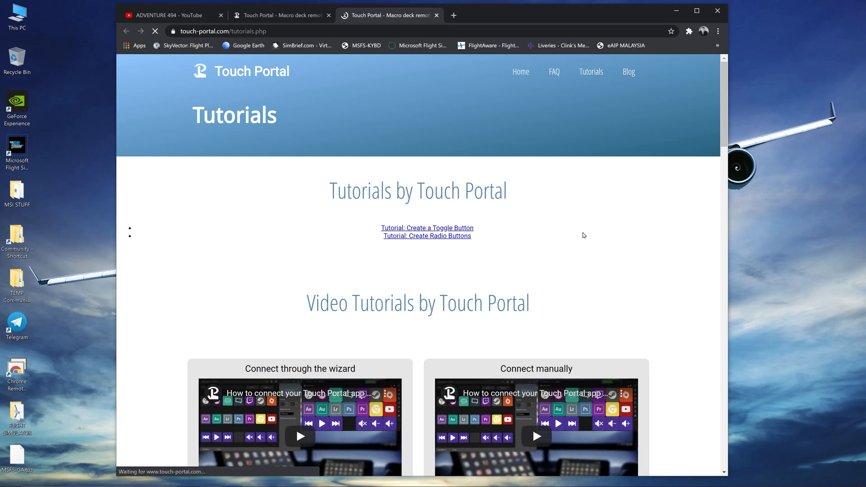
- Scroll through the video guides on the Touch Portal tutorials page
{"action": "scroll", "scroll_direction": "down", "scroll_amount": 3}
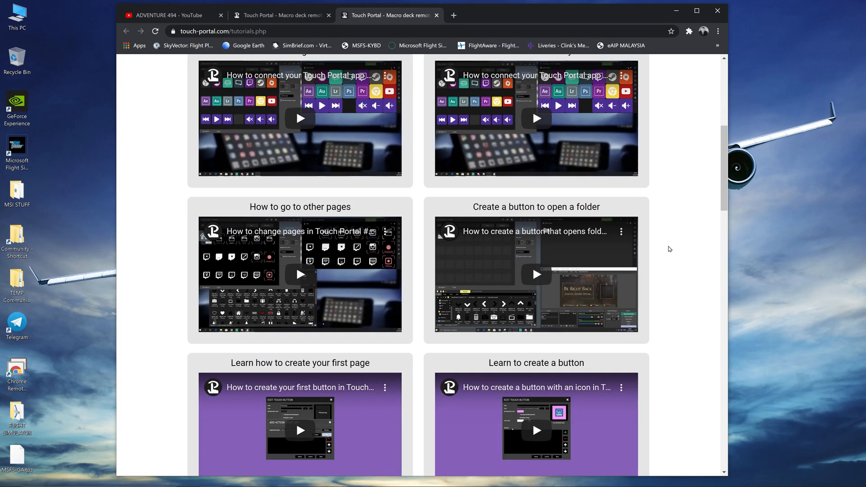
{"action": "scroll", "scroll_direction": "up", "scroll_amount": 3}
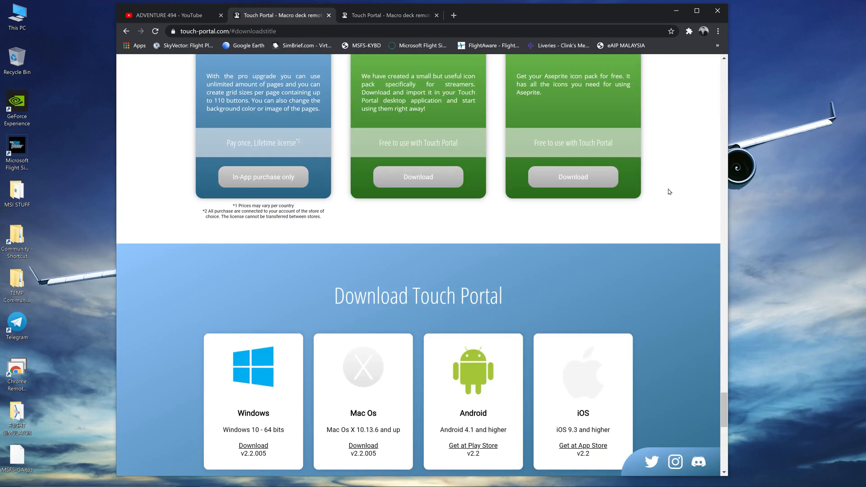
- Scroll down until the Windows, Mac OS, Android and iOS downloads are fully visible
{"action": "scroll", "scroll_direction": "down", "scroll_amount": 3}
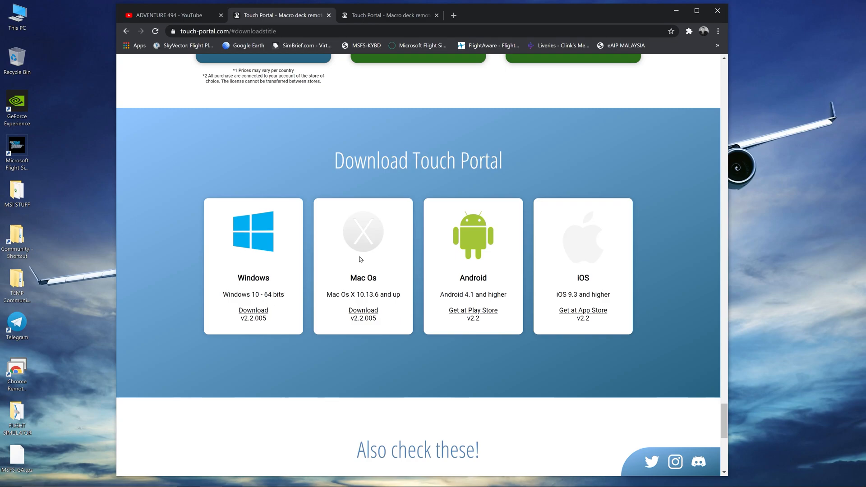
{"action": "mouse_move", "coordinate": [564, 232]}
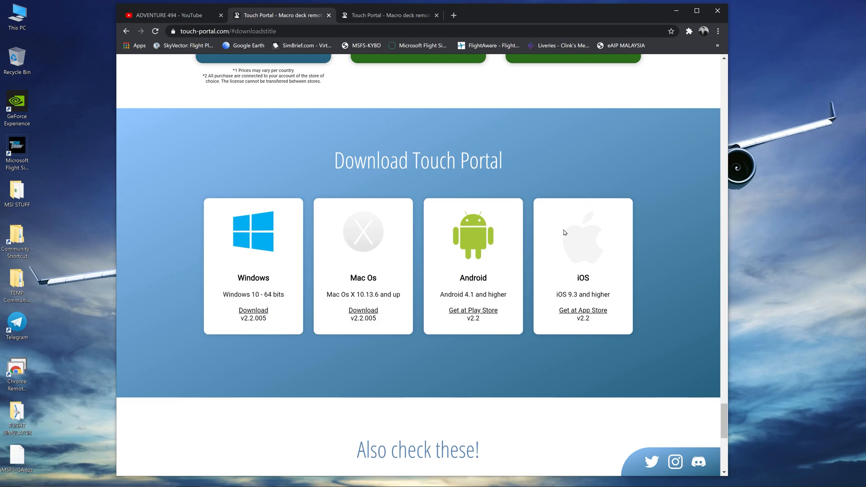
{"action": "mouse_move", "coordinate": [587, 278]}
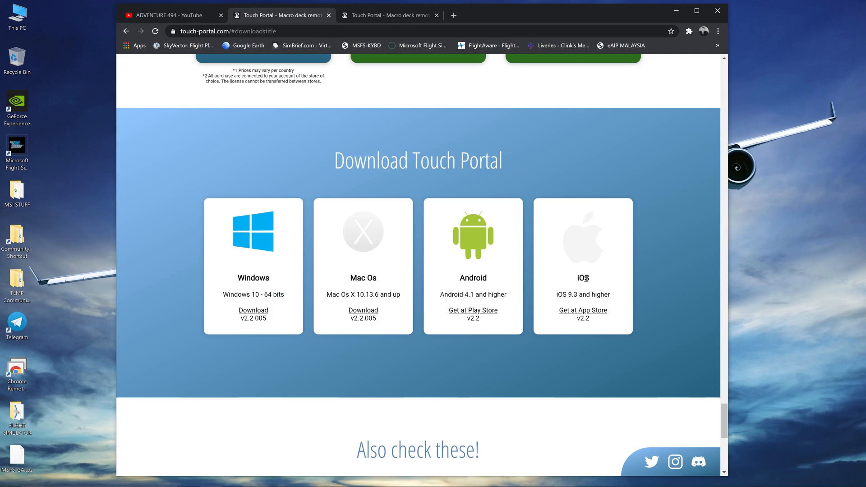
{"action": "mouse_move", "coordinate": [660, 284]}
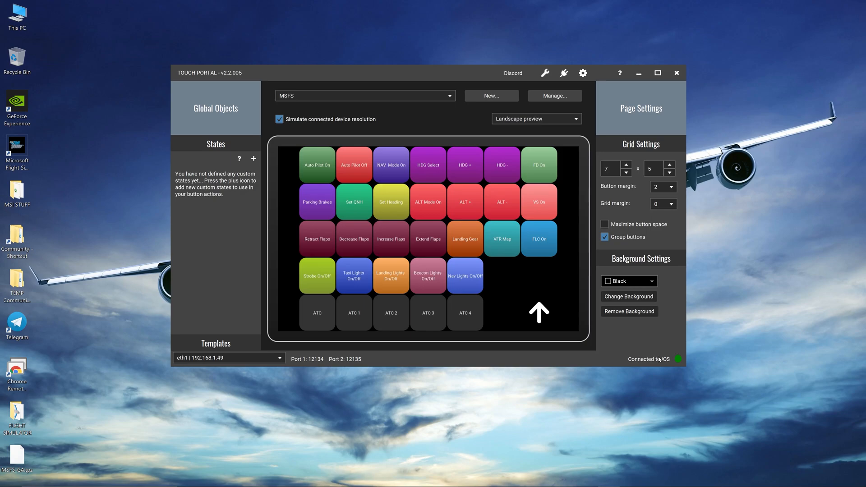
{"action": "mouse_move", "coordinate": [681, 365]}
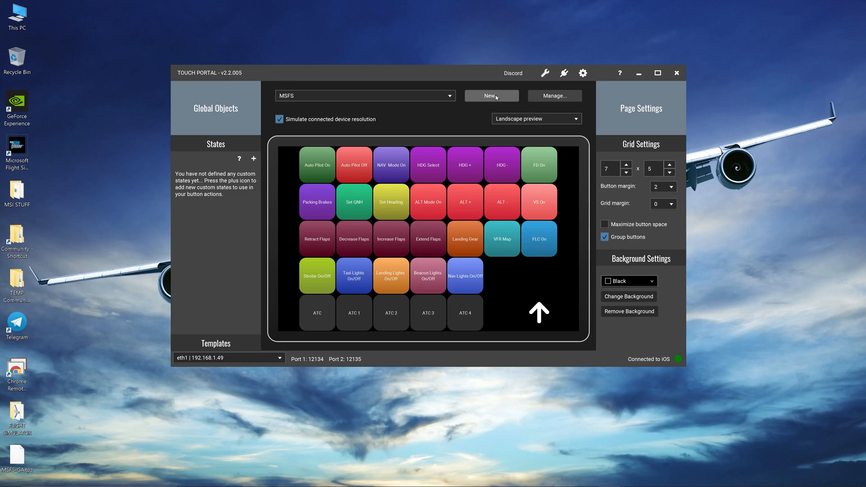
- Add a new Touch Portal page with the name MSFS2
{"action": "left_click", "coordinate": [491, 95]}
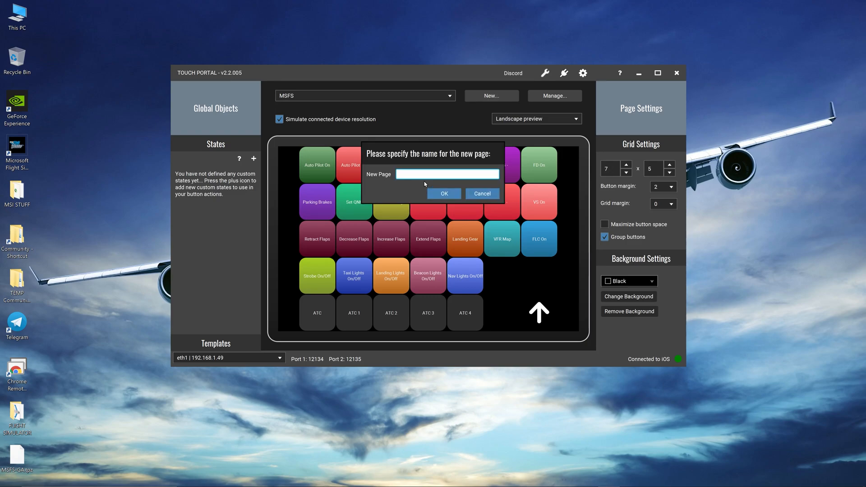
{"action": "type", "text": "MSFS2"}
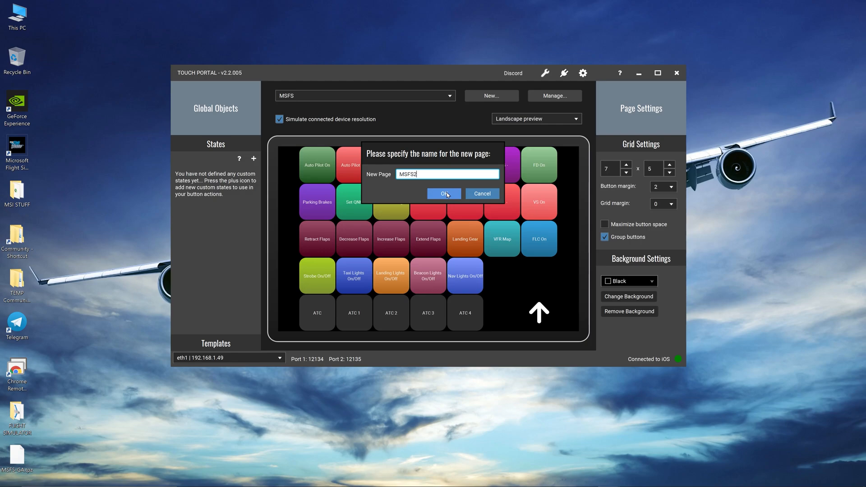
{"action": "left_click", "coordinate": [444, 193]}
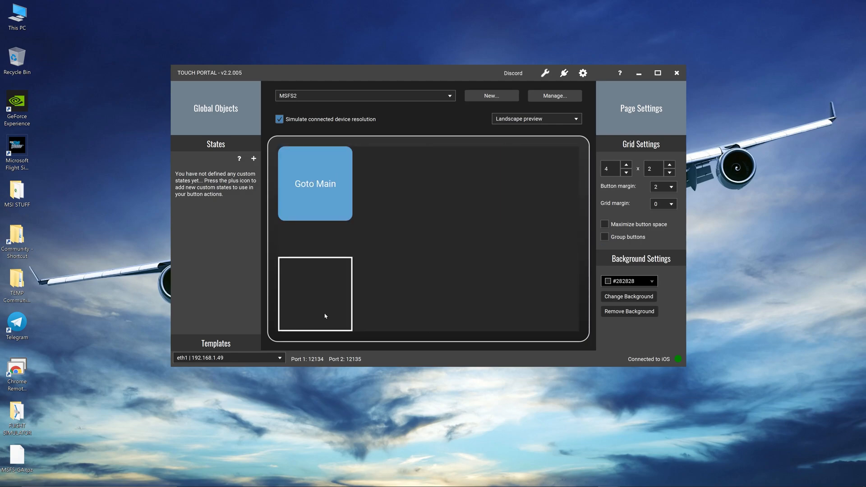
- Drag Goto Main to the bottom-right cell, check the (main) page, then return to MSFS2
{"action": "left_click_drag", "start_coordinate": [315, 293], "coordinate": [541, 293]}
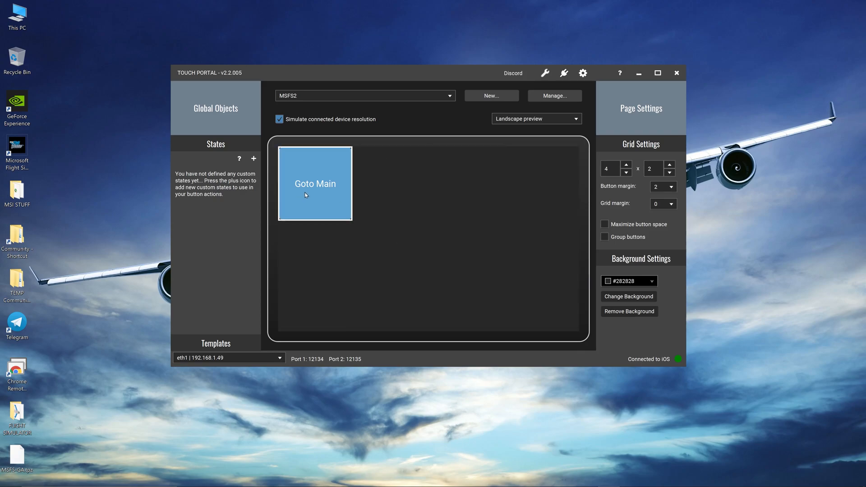
{"action": "left_click_drag", "start_coordinate": [314, 182], "coordinate": [540, 293]}
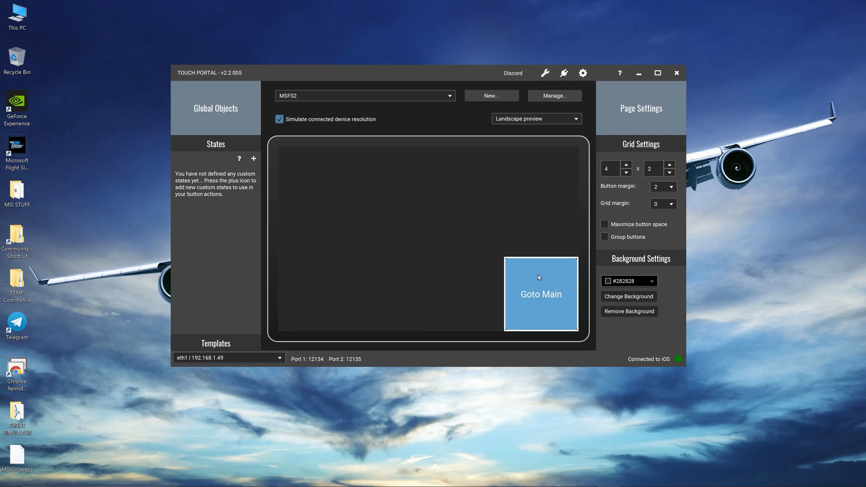
{"action": "left_click", "coordinate": [365, 96]}
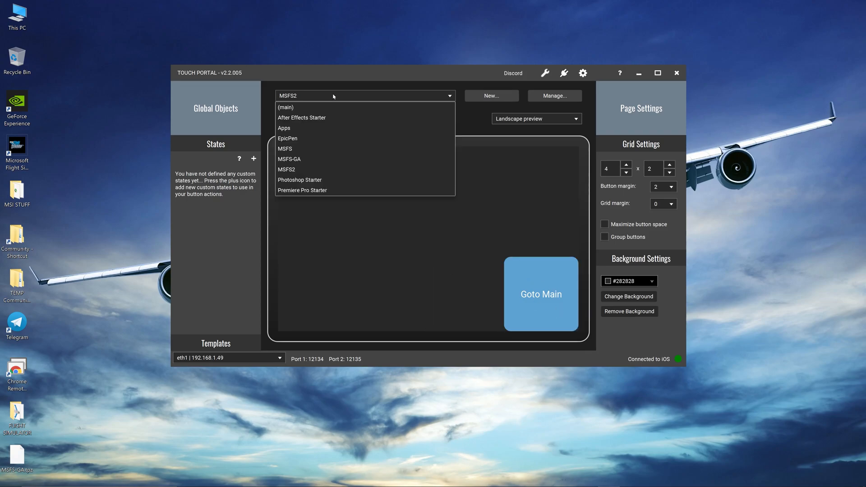
{"action": "mouse_move", "coordinate": [300, 107]}
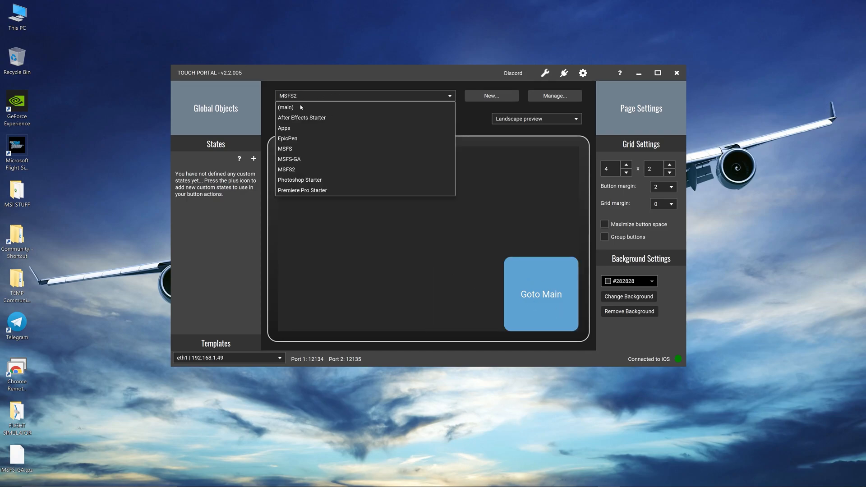
{"action": "left_click", "coordinate": [286, 107]}
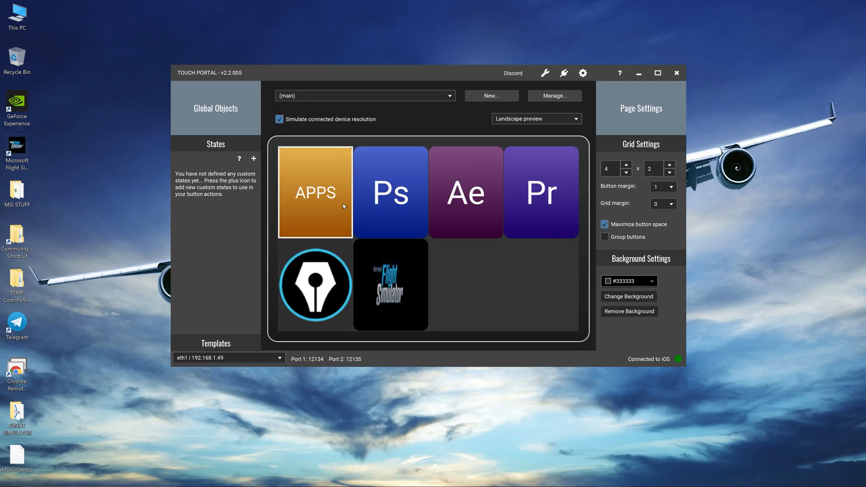
{"action": "left_click", "coordinate": [390, 192]}
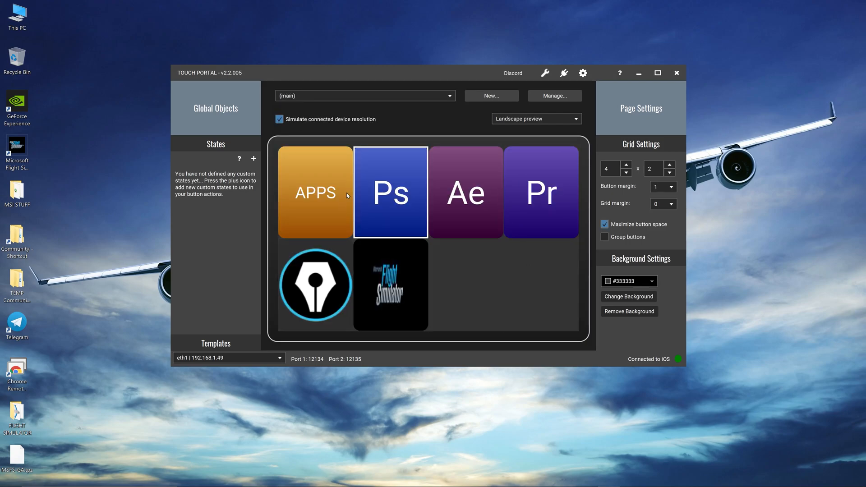
{"action": "left_click", "coordinate": [363, 95]}
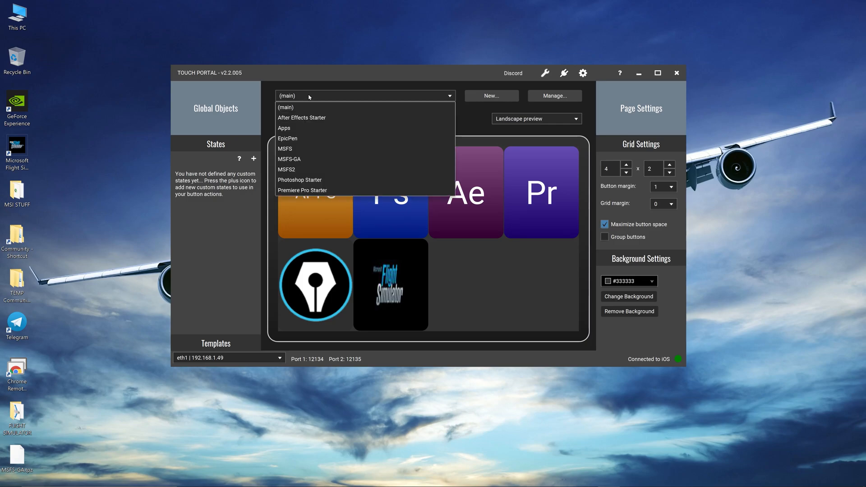
{"action": "left_click", "coordinate": [287, 169]}
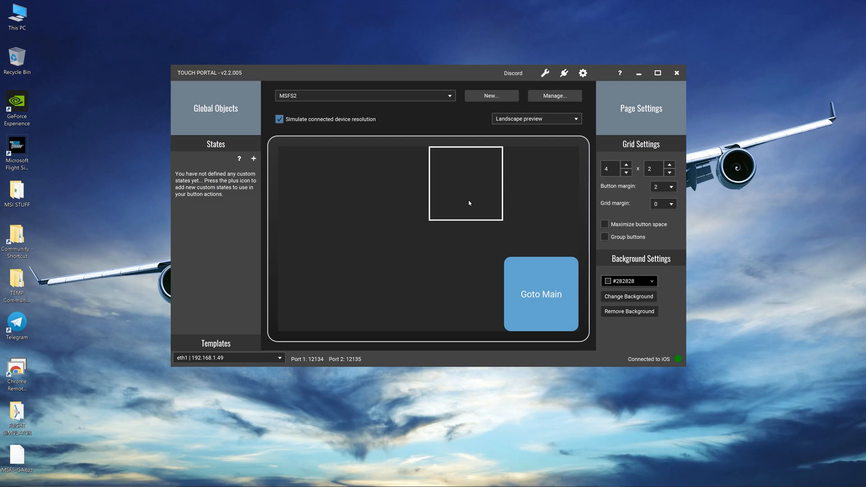
- Open the Edit Touch Button window for the empty top-left cell on MSFS2
{"action": "left_click_drag", "start_coordinate": [465, 183], "coordinate": [315, 183]}
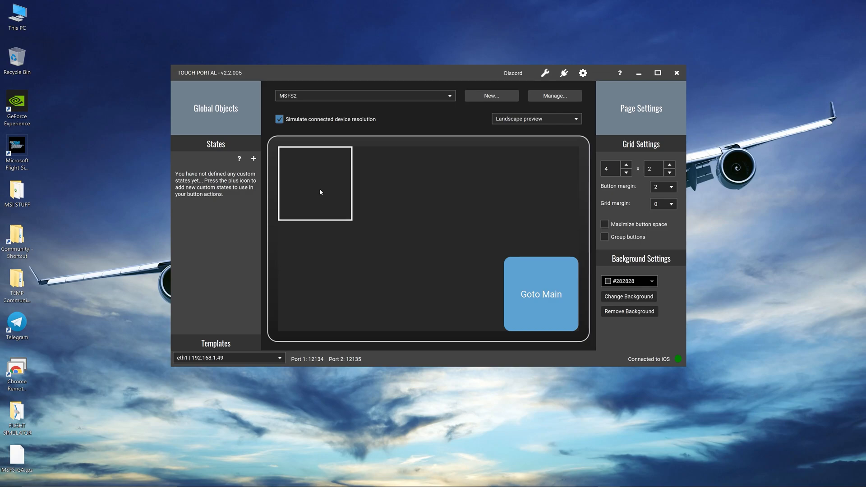
{"action": "double_click", "coordinate": [314, 183]}
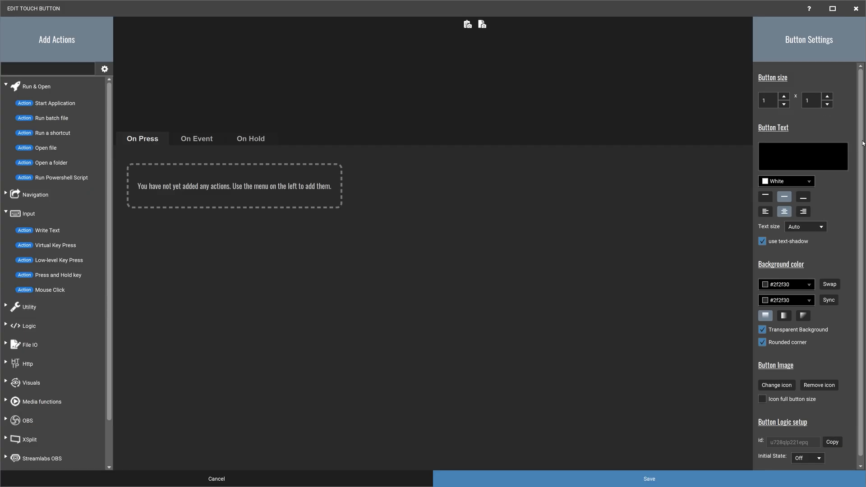
{"action": "mouse_move", "coordinate": [830, 224]}
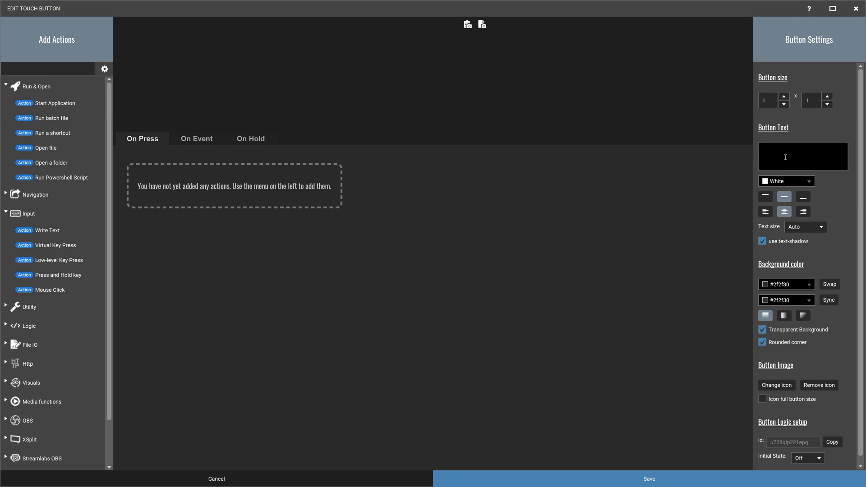
- Label the button 'Gear' and give it a swapped red two-tone background
{"action": "type", "text": "Gear"}
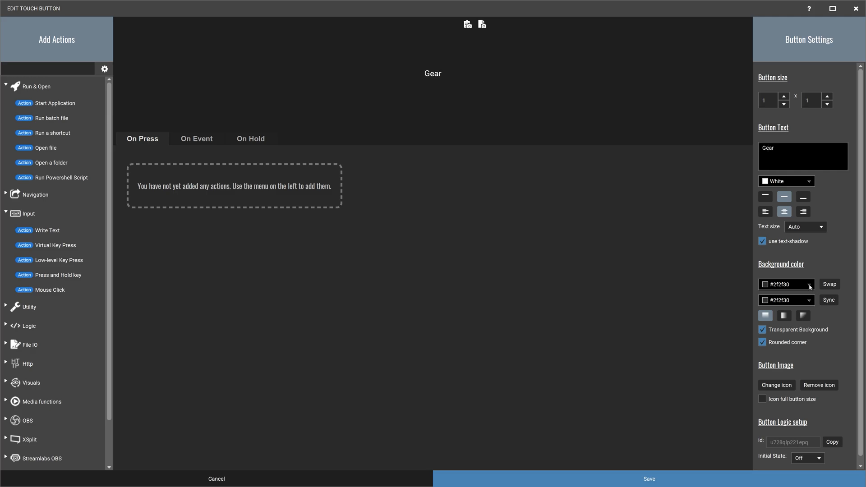
{"action": "mouse_move", "coordinate": [806, 268]}
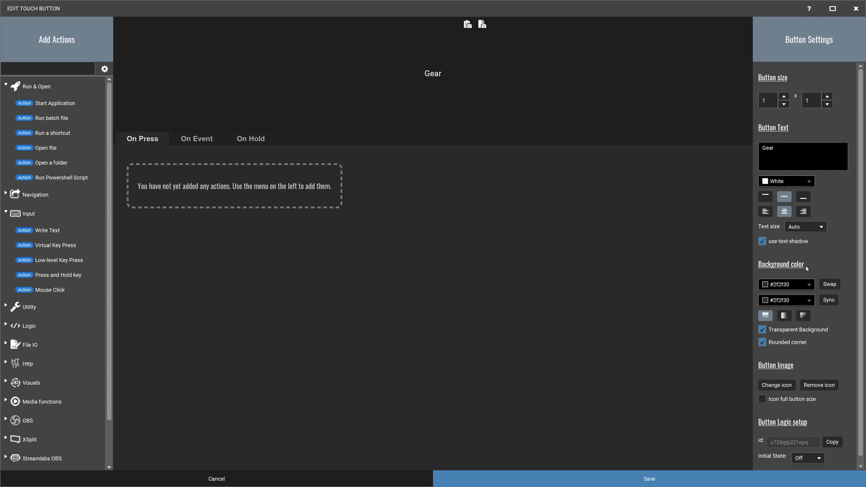
{"action": "left_click", "coordinate": [809, 284]}
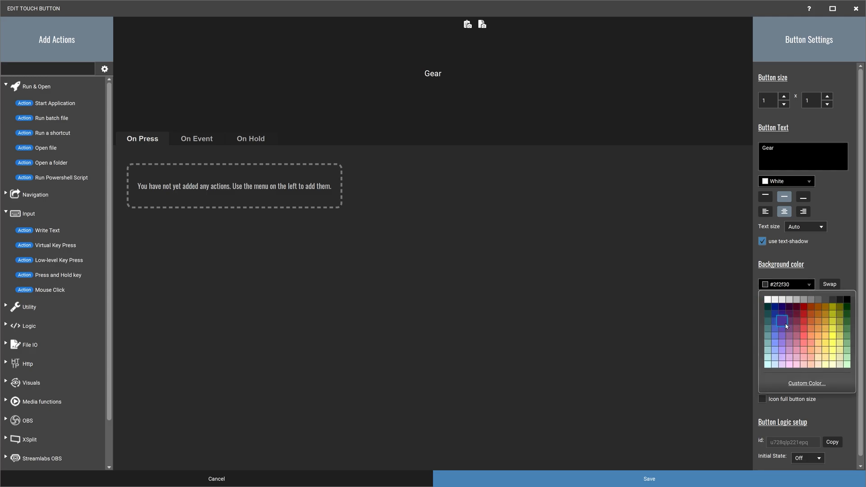
{"action": "left_click", "coordinate": [782, 321]}
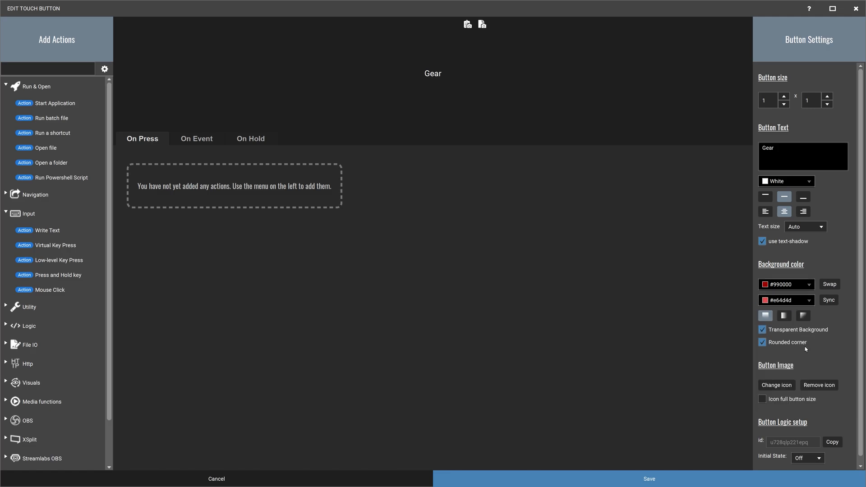
{"action": "mouse_move", "coordinate": [829, 284]}
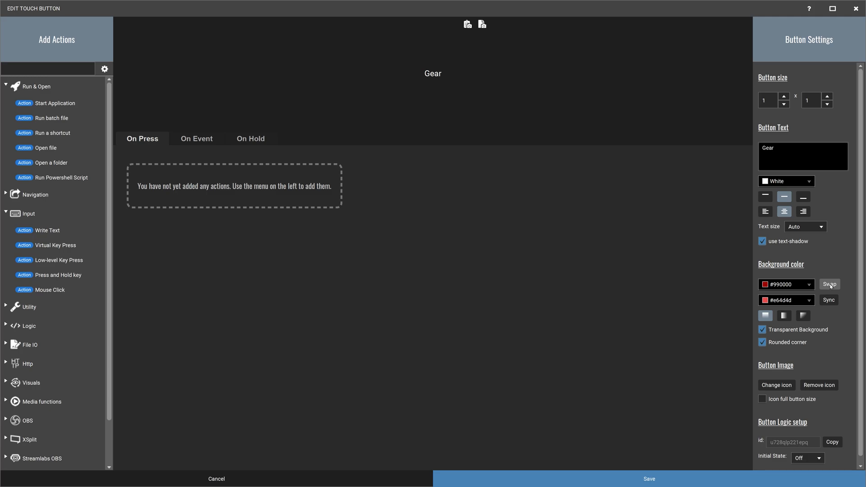
{"action": "left_click", "coordinate": [829, 284]}
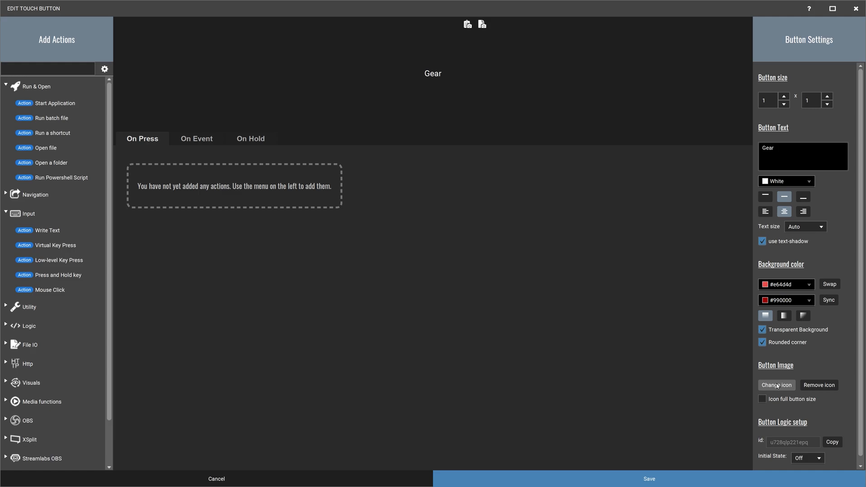
- Browse the Flat White icon pack for a Gear button icon
{"action": "left_click", "coordinate": [775, 385]}
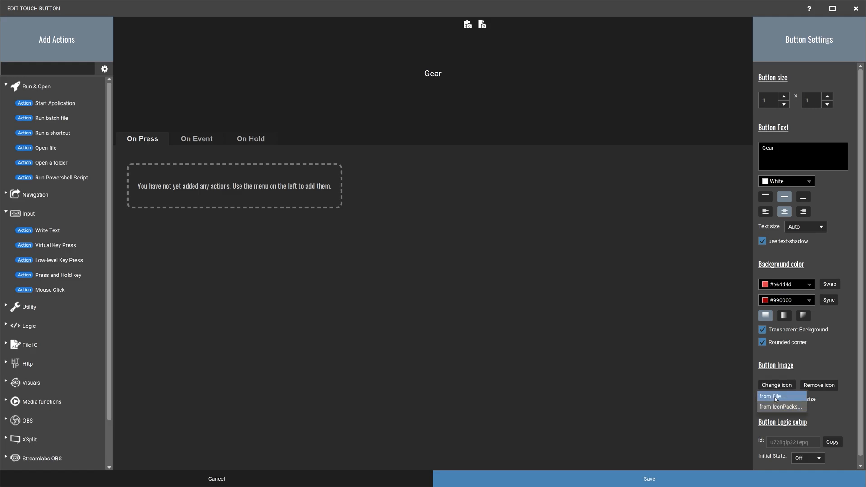
{"action": "left_click", "coordinate": [780, 406]}
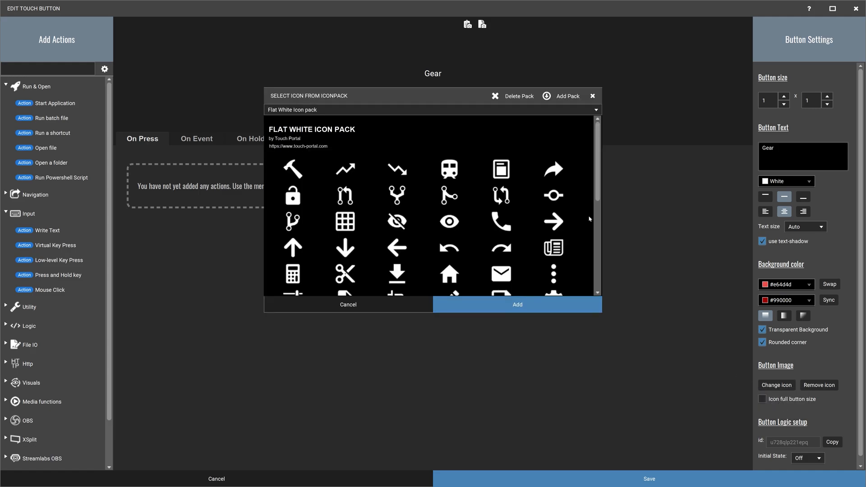
{"action": "scroll", "scroll_direction": "down", "scroll_amount": 3}
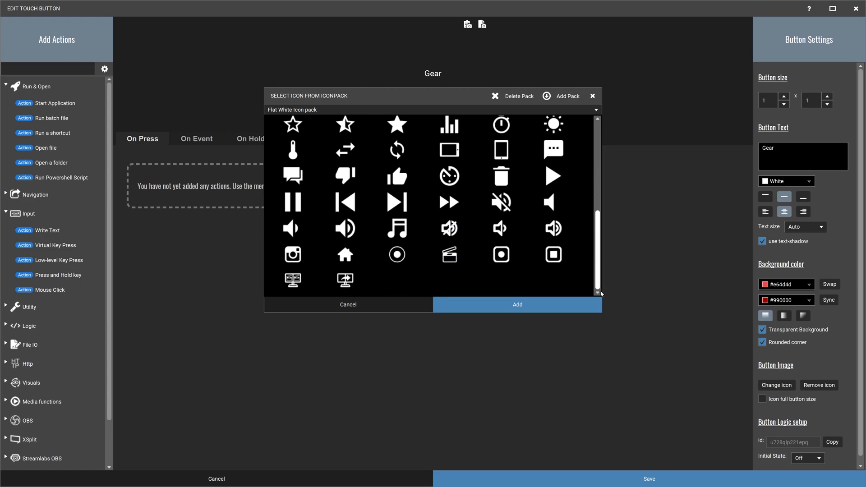
{"action": "mouse_move", "coordinate": [598, 292]}
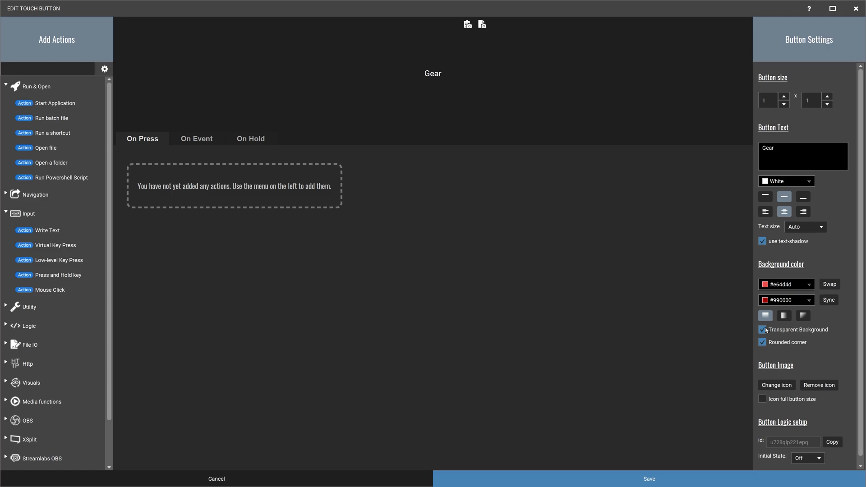
- Turn off Transparent Background and start a Virtual Key Press action from Input
{"action": "left_click", "coordinate": [761, 329]}
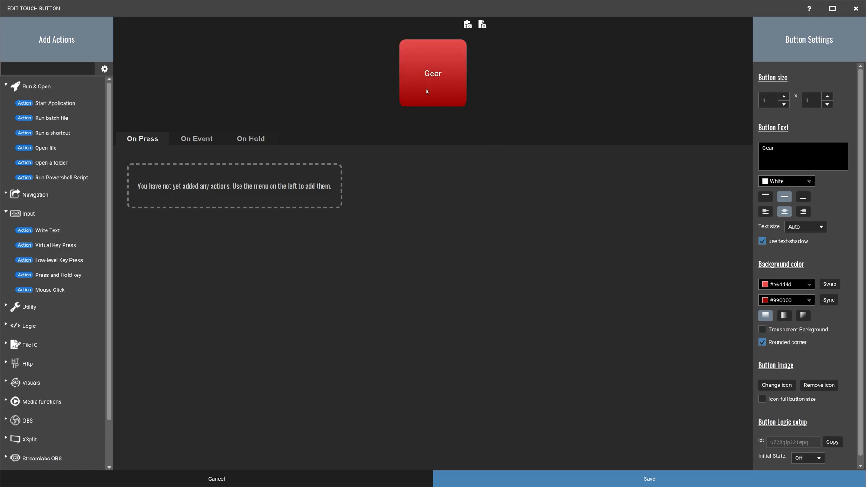
{"action": "mouse_move", "coordinate": [457, 85]}
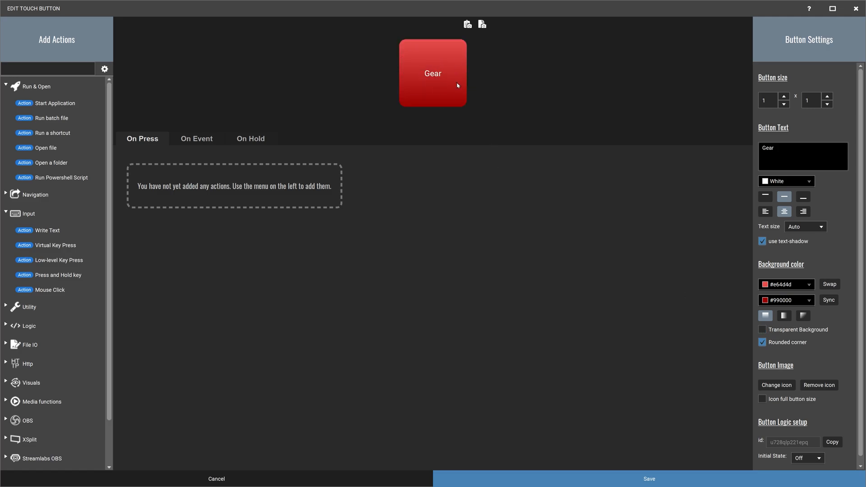
{"action": "double_click", "coordinate": [767, 148]}
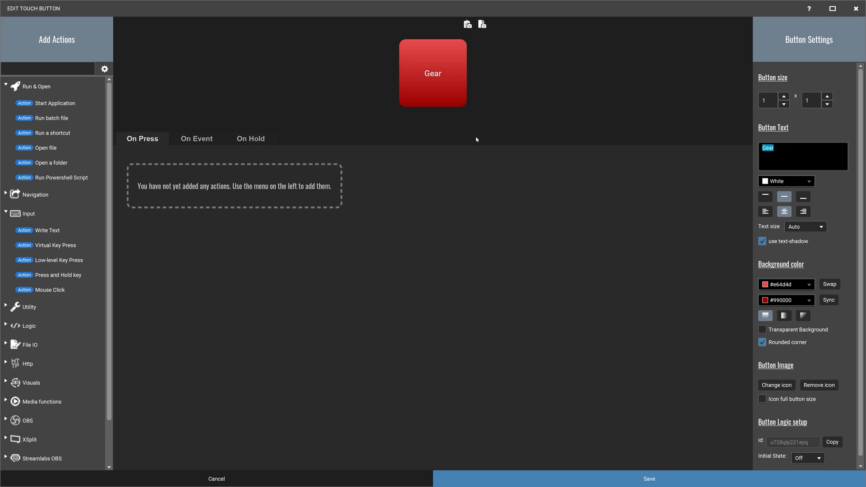
{"action": "mouse_move", "coordinate": [431, 94]}
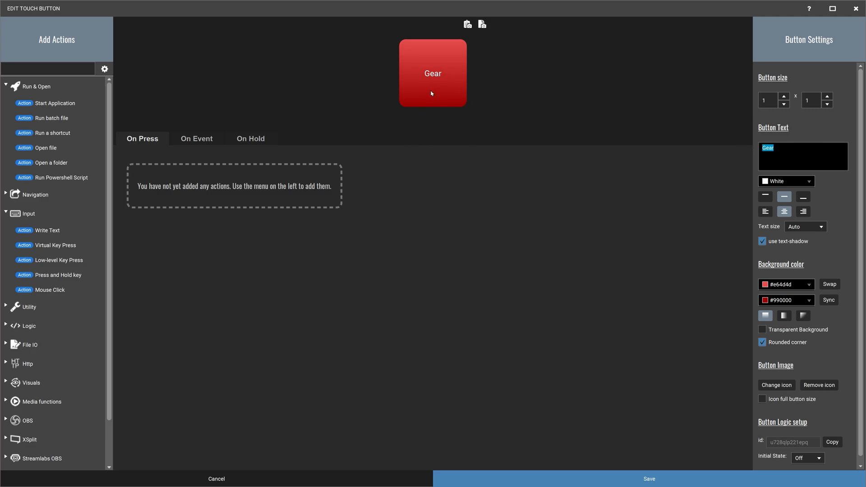
{"action": "mouse_move", "coordinate": [22, 115]}
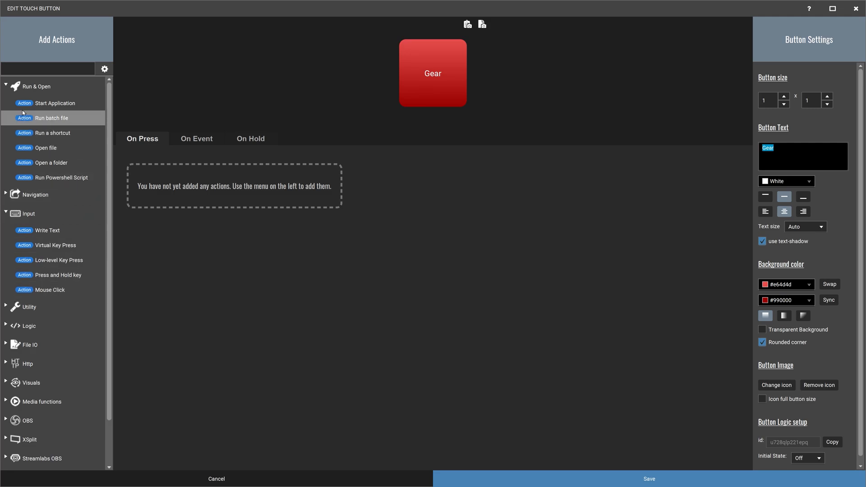
{"action": "mouse_move", "coordinate": [31, 235]}
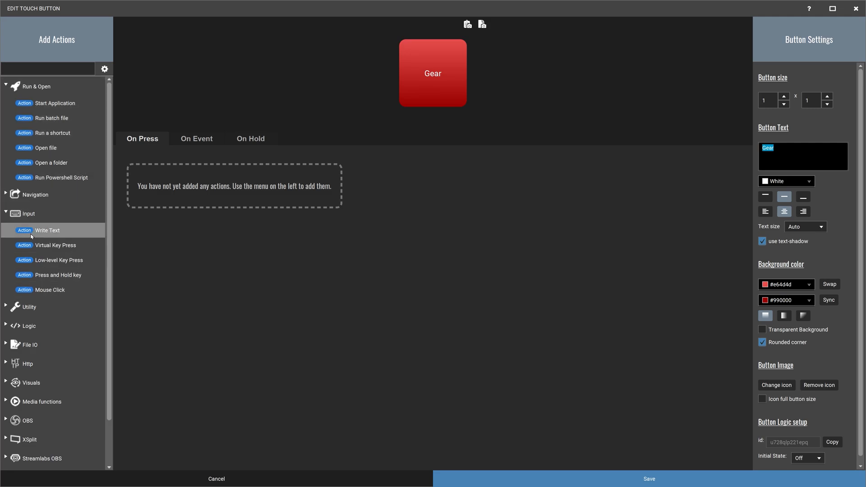
{"action": "left_click", "coordinate": [29, 86]}
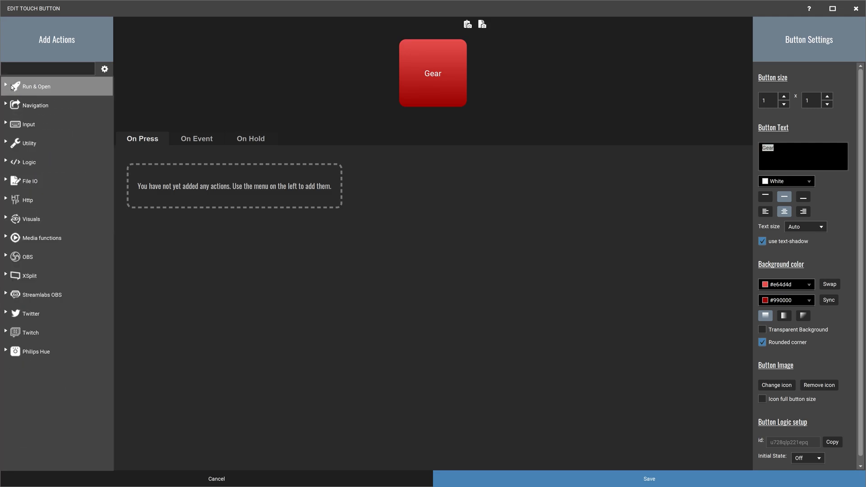
{"action": "left_click", "coordinate": [36, 86]}
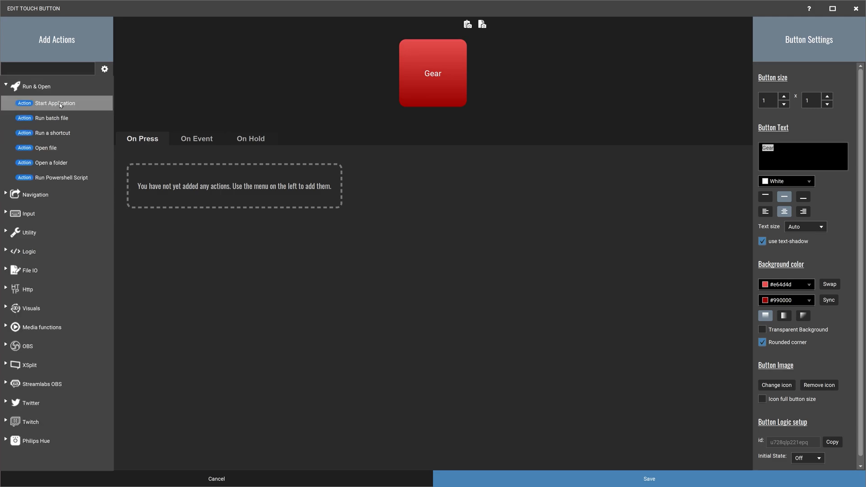
{"action": "mouse_move", "coordinate": [52, 117]}
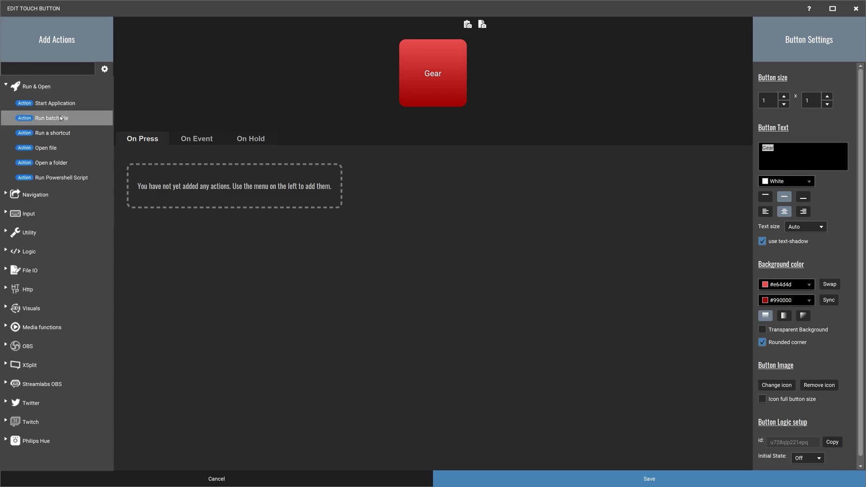
{"action": "mouse_move", "coordinate": [50, 178]}
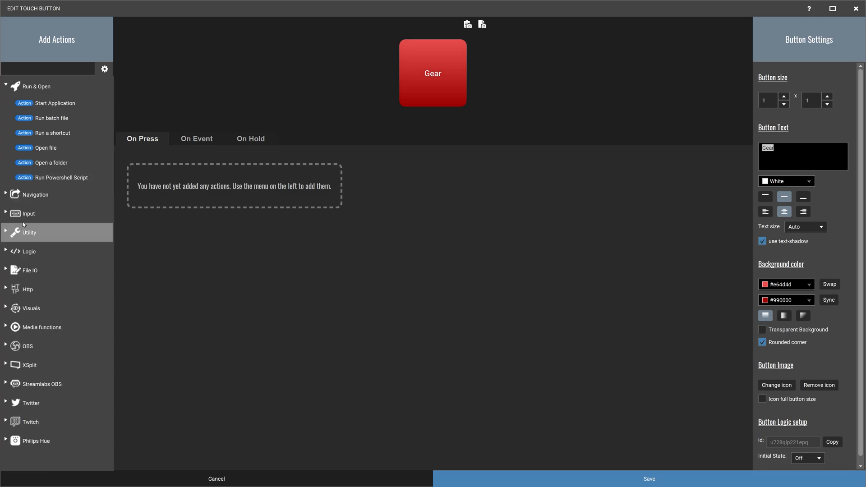
{"action": "left_click", "coordinate": [28, 213]}
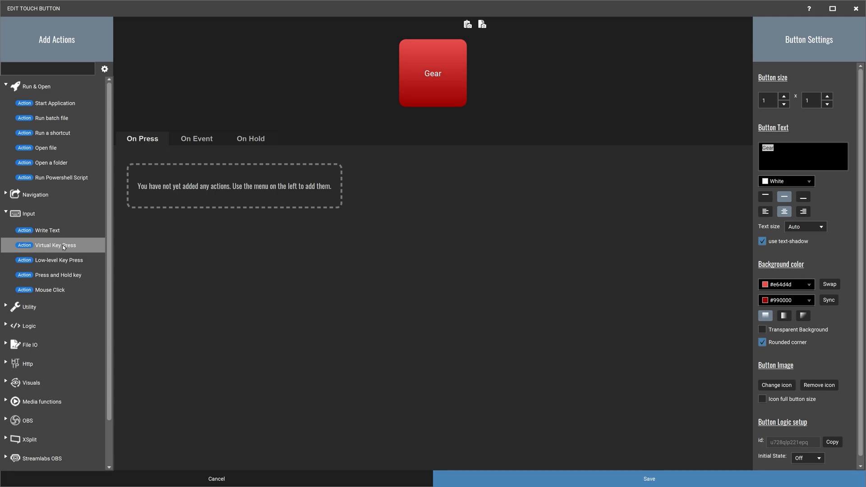
{"action": "left_click", "coordinate": [55, 244]}
{"action": "type", "text": "G"}
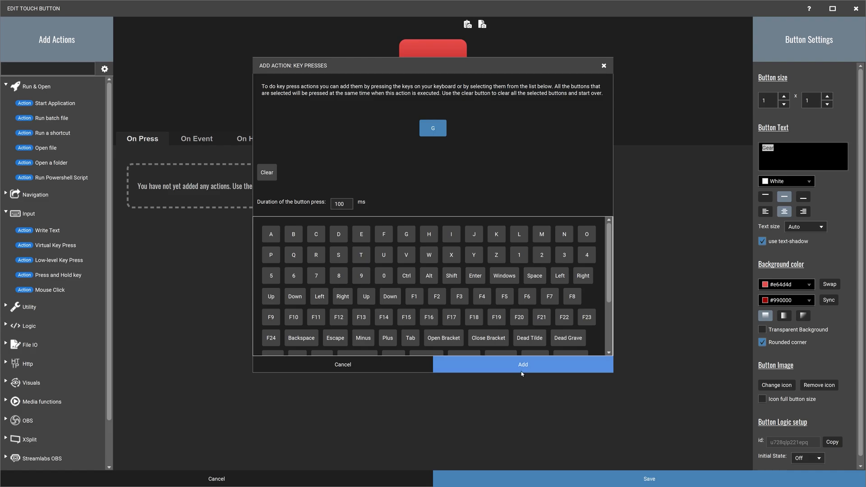
- Add an on-press key-press action sending G to the Gear button
{"action": "left_click", "coordinate": [523, 364]}
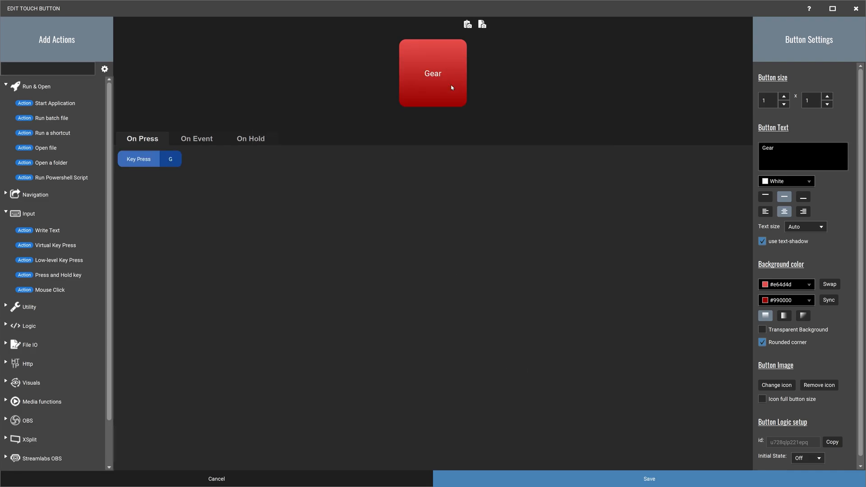
{"action": "mouse_move", "coordinate": [448, 67]}
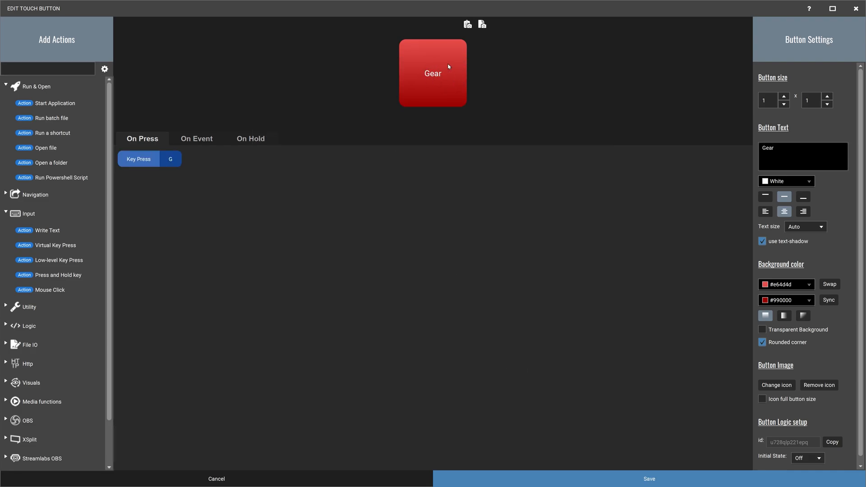
- Reopen and cancel the Virtual Key Press dialog, then save the Gear button onto MSFS2
{"action": "scroll", "scroll_direction": "down", "scroll_amount": 3}
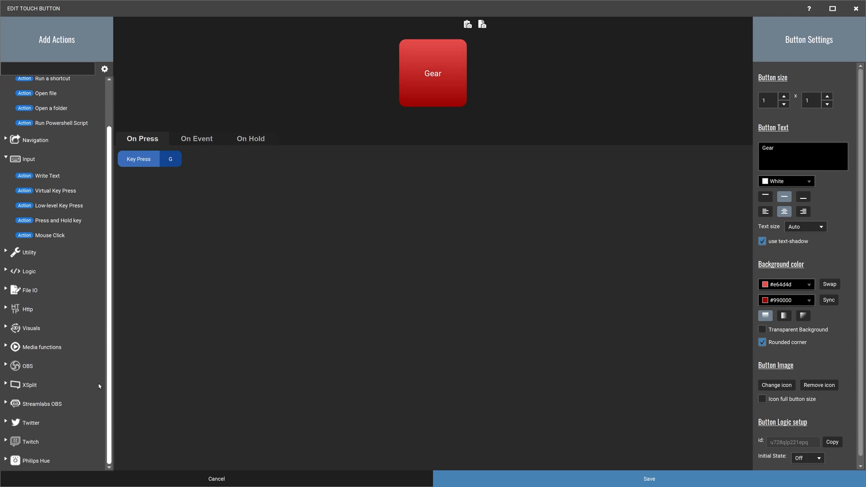
{"action": "left_click", "coordinate": [138, 158]}
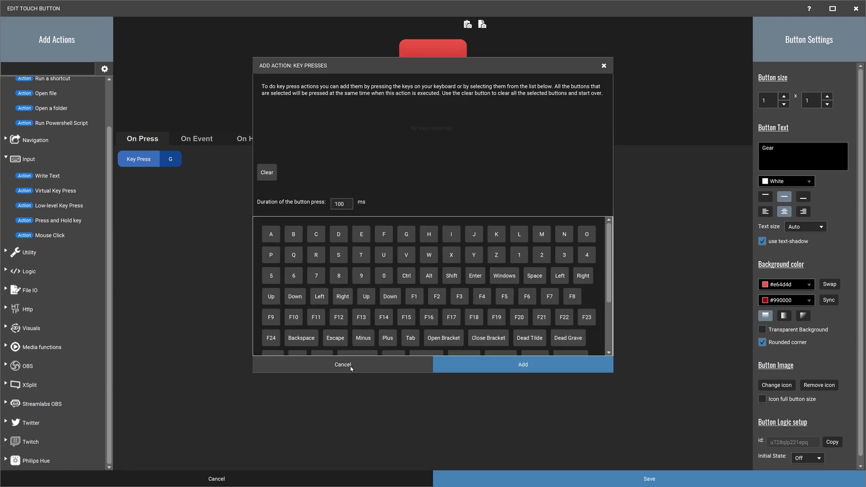
{"action": "left_click", "coordinate": [343, 364]}
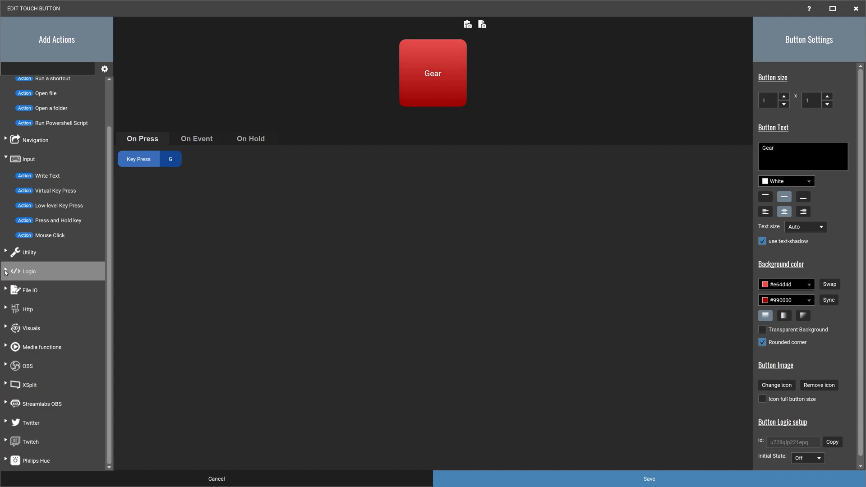
{"action": "left_click", "coordinate": [6, 271]}
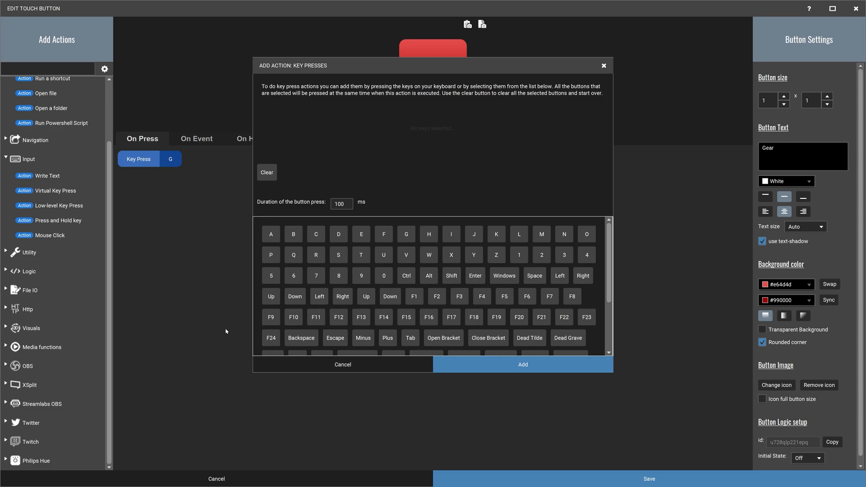
{"action": "mouse_move", "coordinate": [70, 400]}
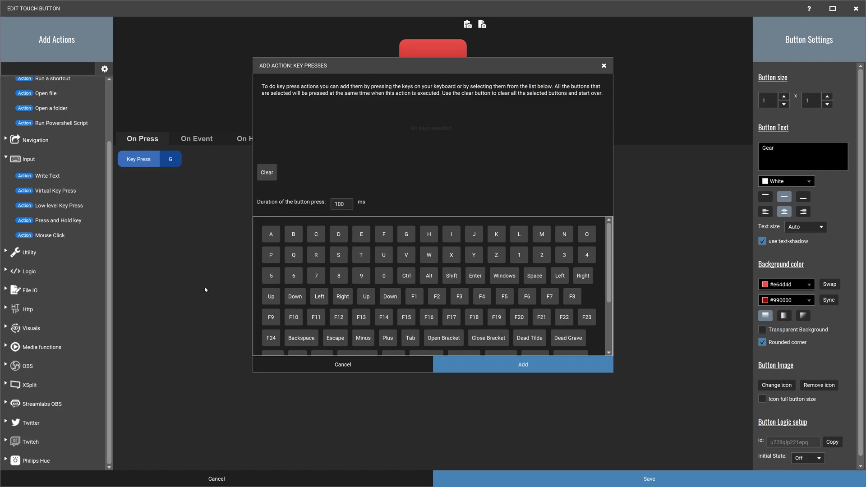
{"action": "mouse_move", "coordinate": [395, 369]}
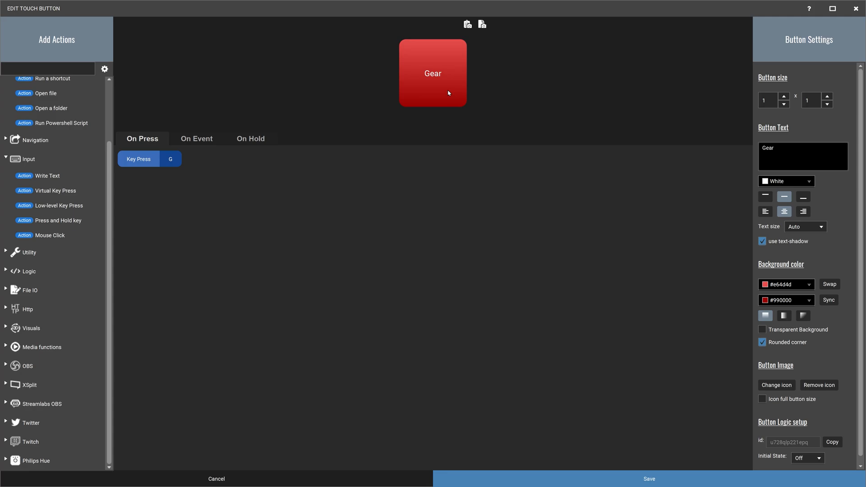
{"action": "mouse_move", "coordinate": [69, 194]}
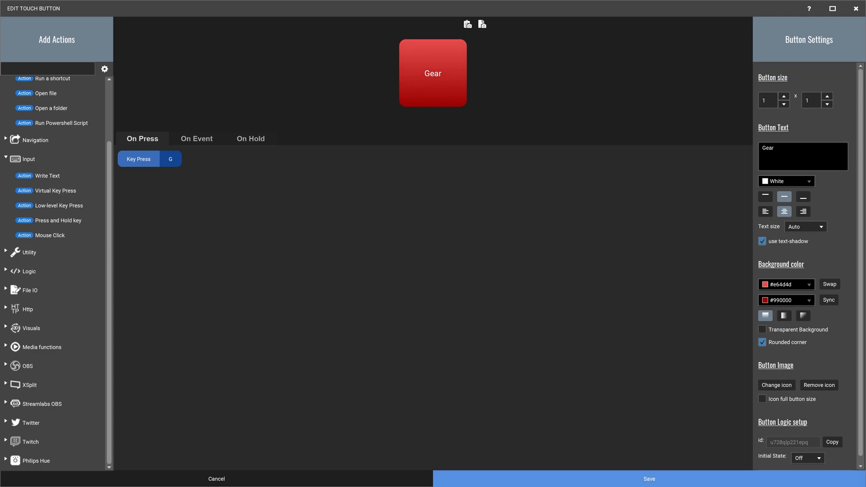
{"action": "left_click", "coordinate": [648, 478]}
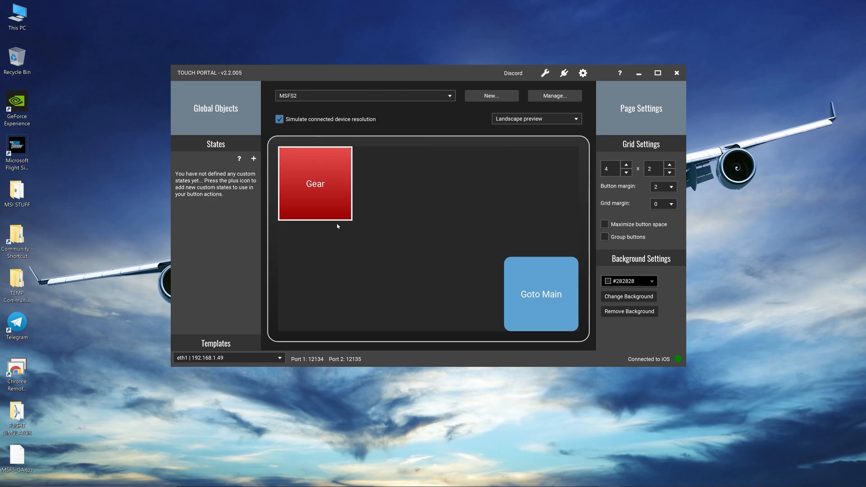
- Select the empty grid slot to the right of the Gear button
{"action": "left_click", "coordinate": [390, 183]}
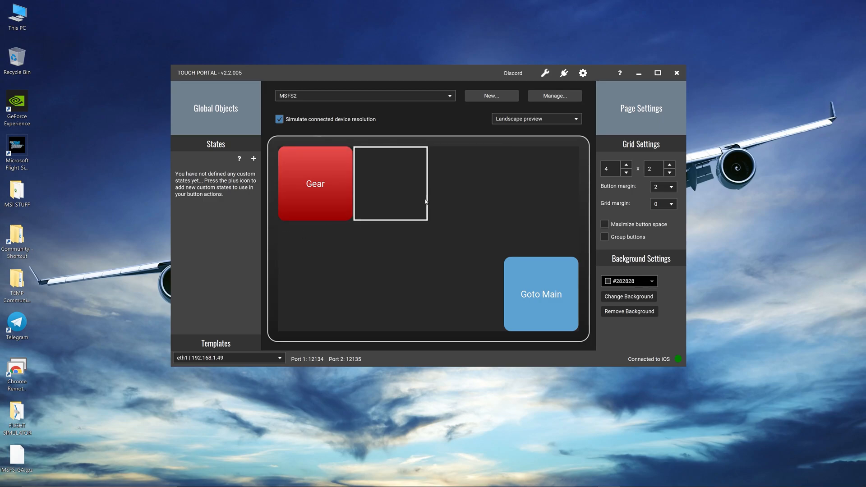
{"action": "mouse_move", "coordinate": [397, 199]}
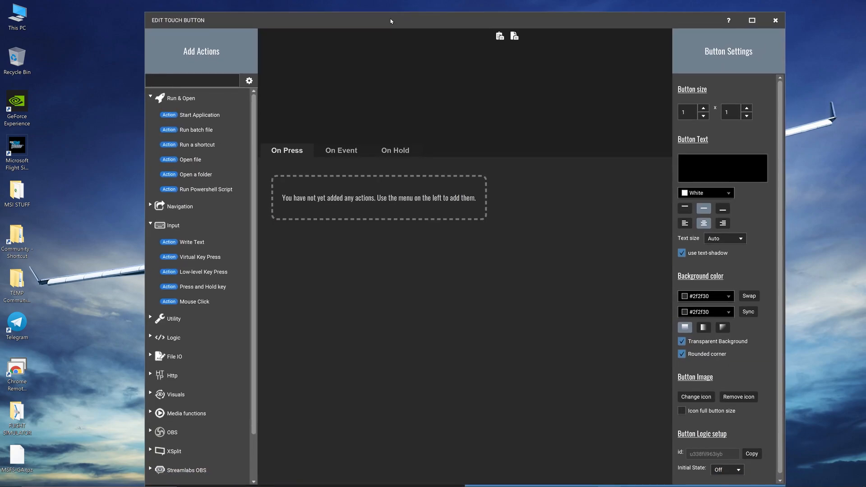
{"action": "mouse_move", "coordinate": [212, 268]}
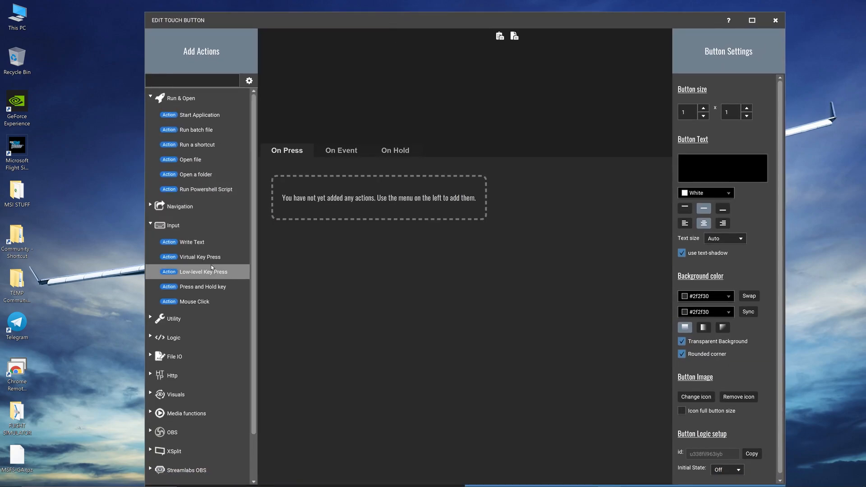
- Label the new button 'Strobe' and turn off its transparent background
{"action": "left_click", "coordinate": [712, 168]}
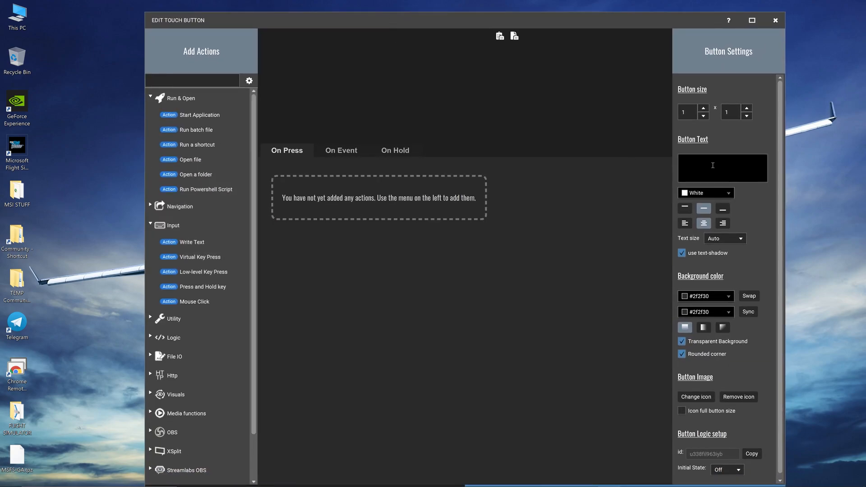
{"action": "type", "text": "Strobe"}
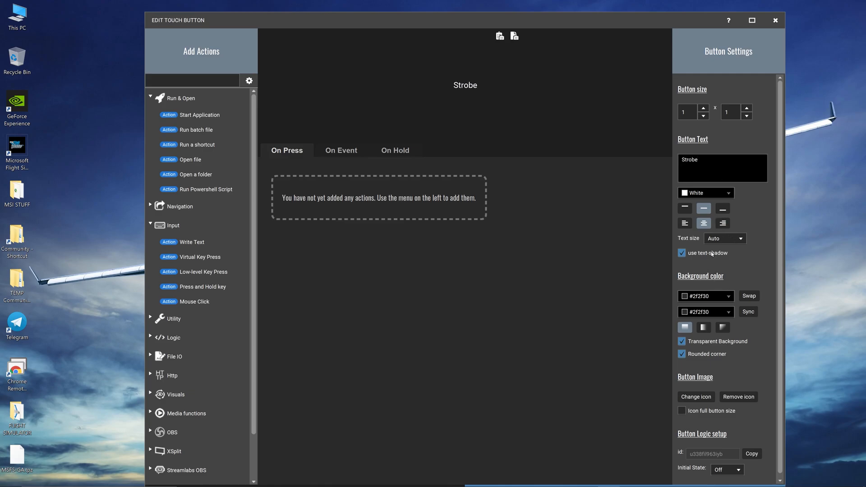
{"action": "left_click", "coordinate": [681, 341]}
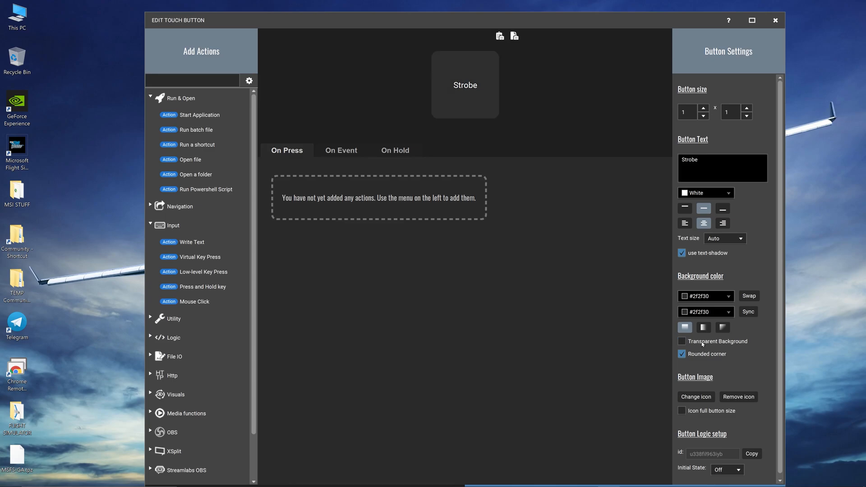
{"action": "left_click", "coordinate": [681, 341]}
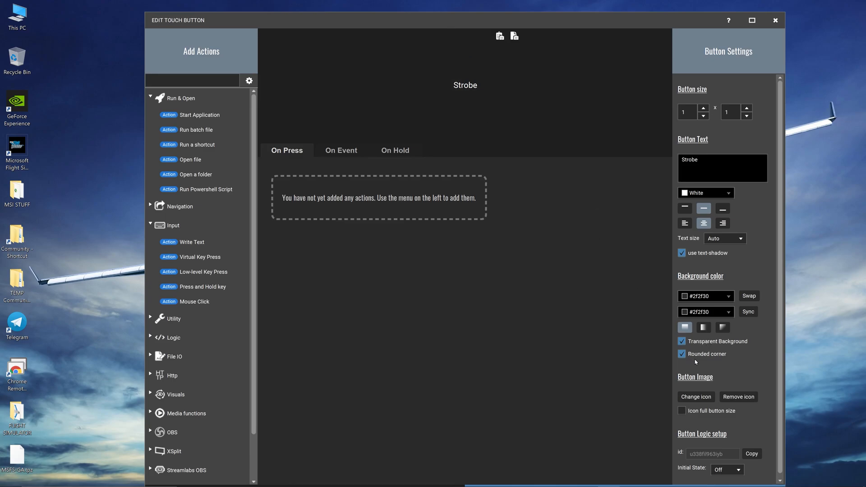
{"action": "left_click", "coordinate": [681, 342]}
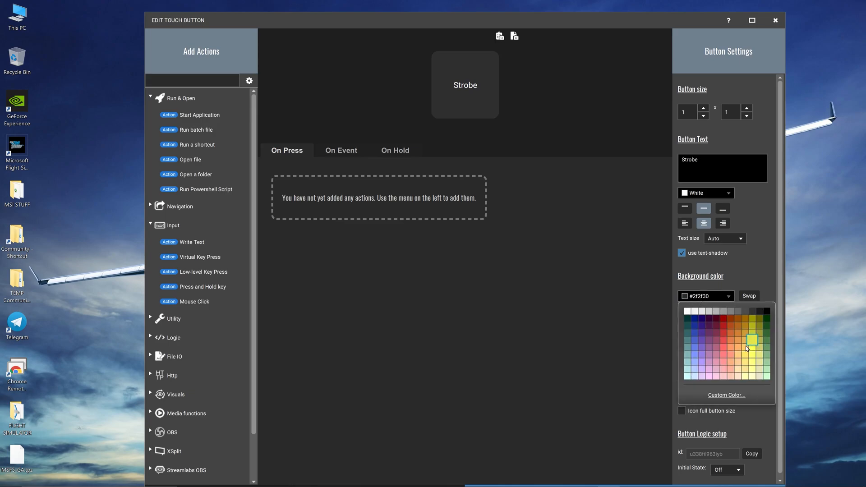
- Set #b3801a and #ffcc66 background colours, swap them, then move and maximize the editor
{"action": "left_click", "coordinate": [750, 340]}
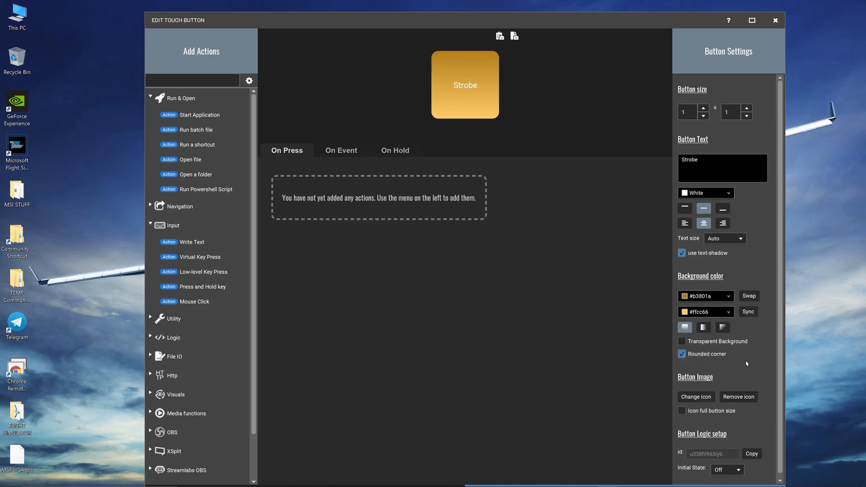
{"action": "mouse_move", "coordinate": [739, 318]}
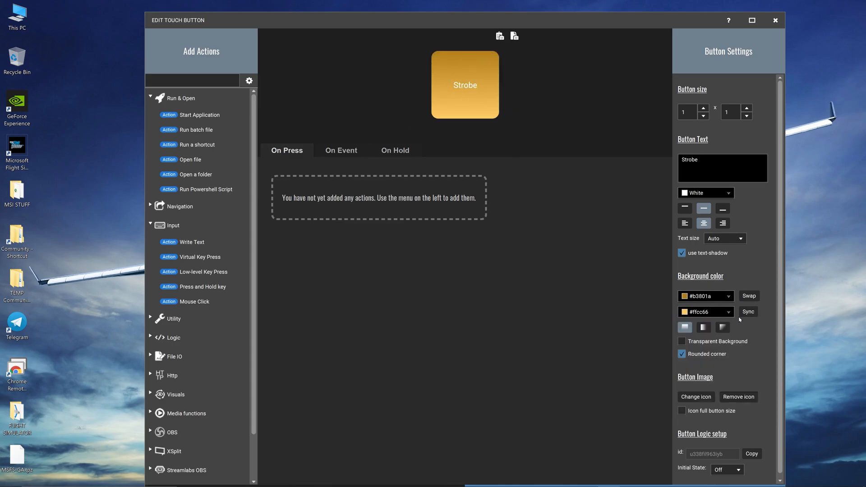
{"action": "left_click", "coordinate": [748, 295]}
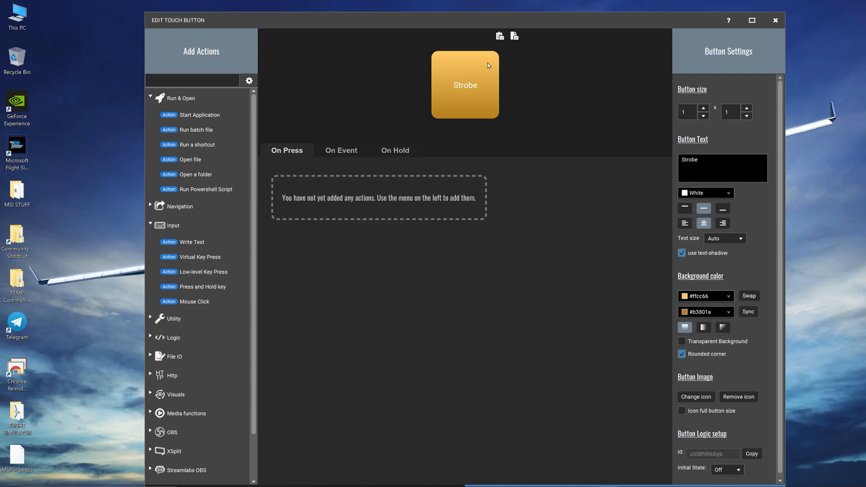
{"action": "mouse_move", "coordinate": [477, 59]}
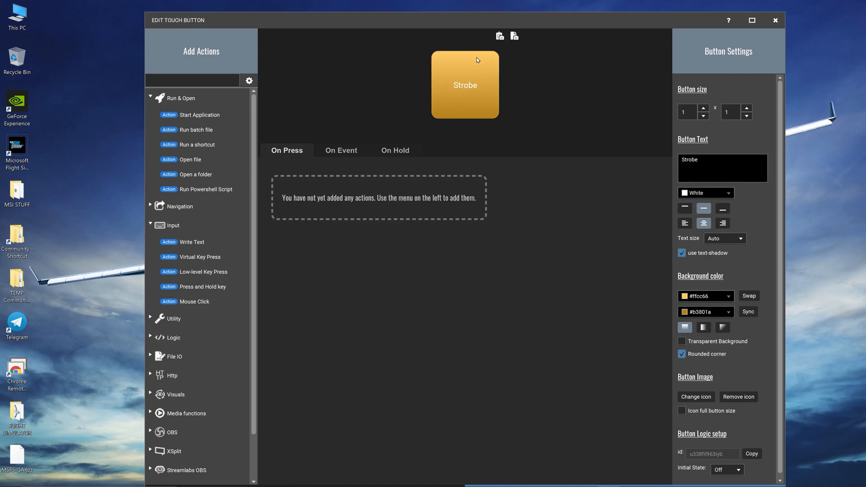
{"action": "mouse_move", "coordinate": [692, 24]}
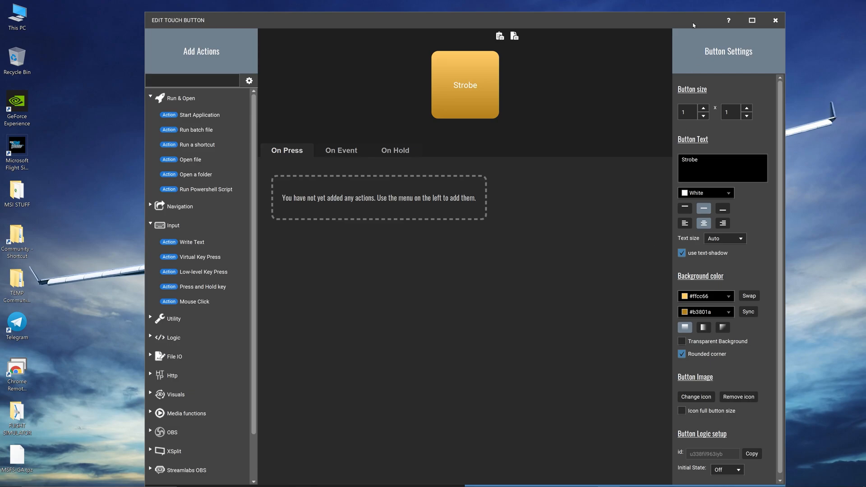
{"action": "left_click_drag", "start_coordinate": [693, 20], "coordinate": [615, 113]}
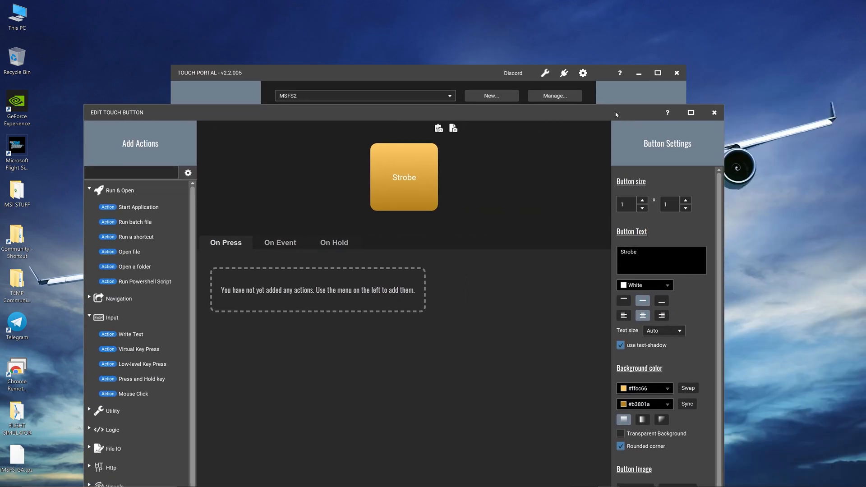
{"action": "left_click", "coordinate": [690, 113]}
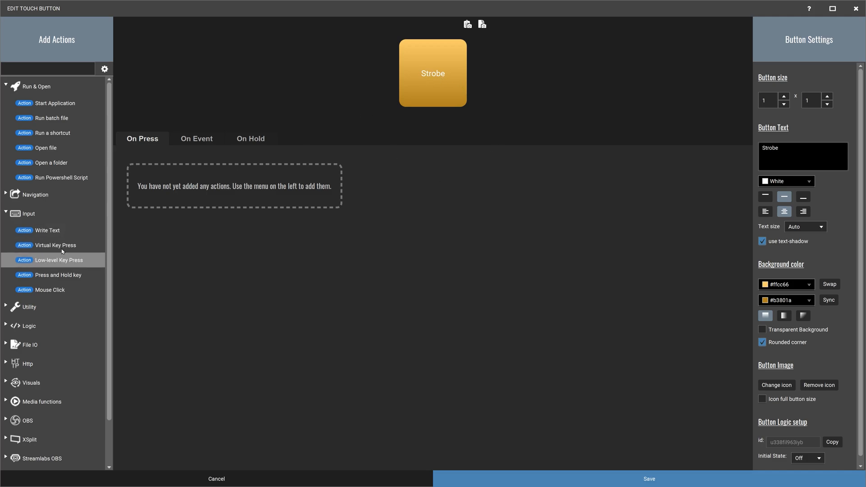
- Add a Low-level Key Press action sending O and save the Strobe button
{"action": "left_click", "coordinate": [59, 260]}
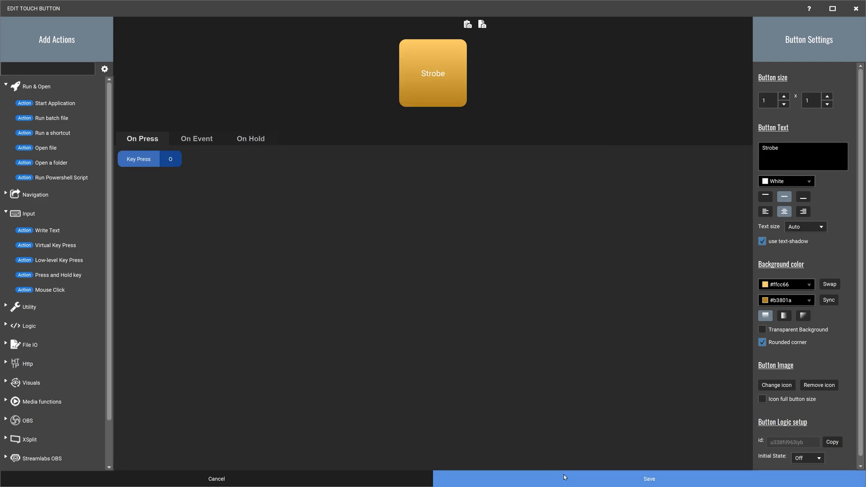
{"action": "left_click", "coordinate": [649, 478]}
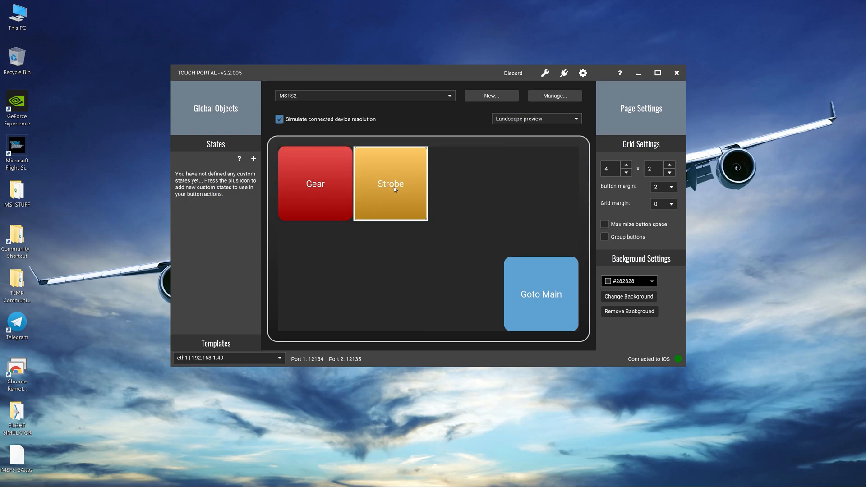
- Look through the After Effects, Photoshop and Premiere Pro Starter pages, ending on MSFS
{"action": "left_click", "coordinate": [540, 184]}
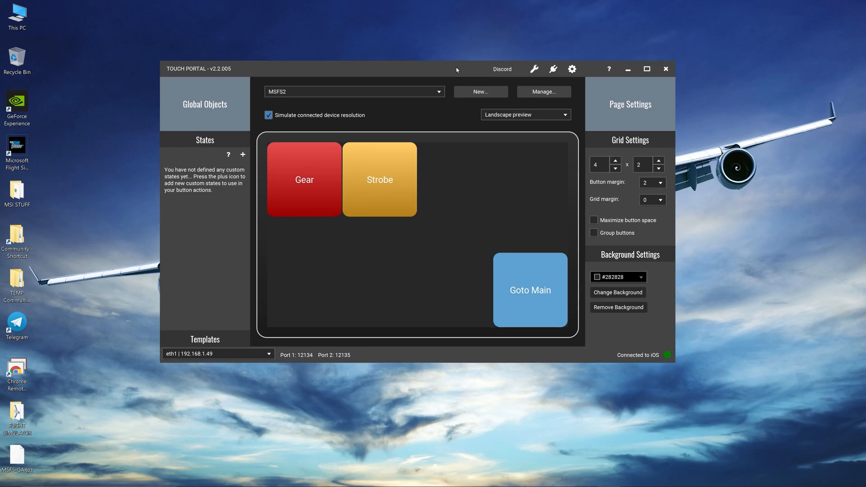
{"action": "left_click", "coordinate": [353, 92]}
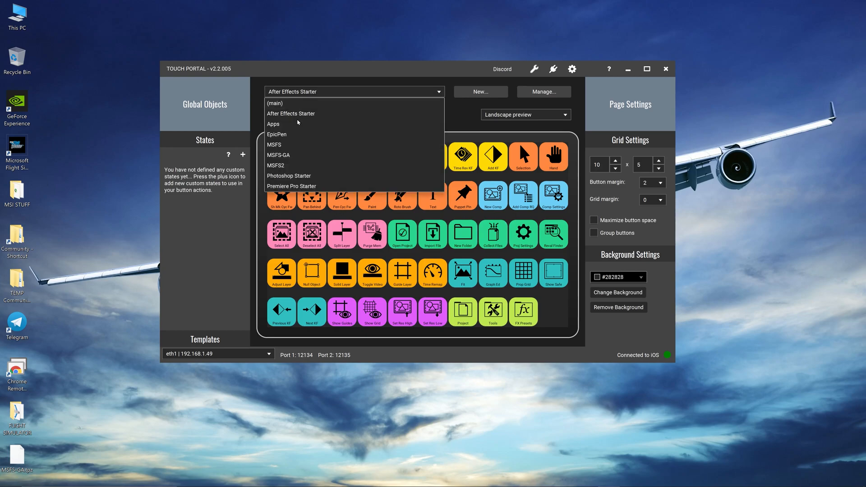
{"action": "left_click", "coordinate": [288, 176]}
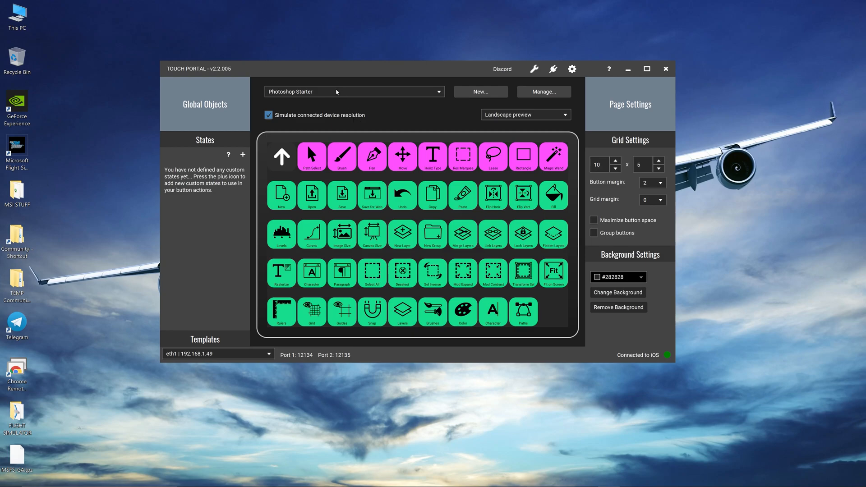
{"action": "left_click", "coordinate": [354, 92]}
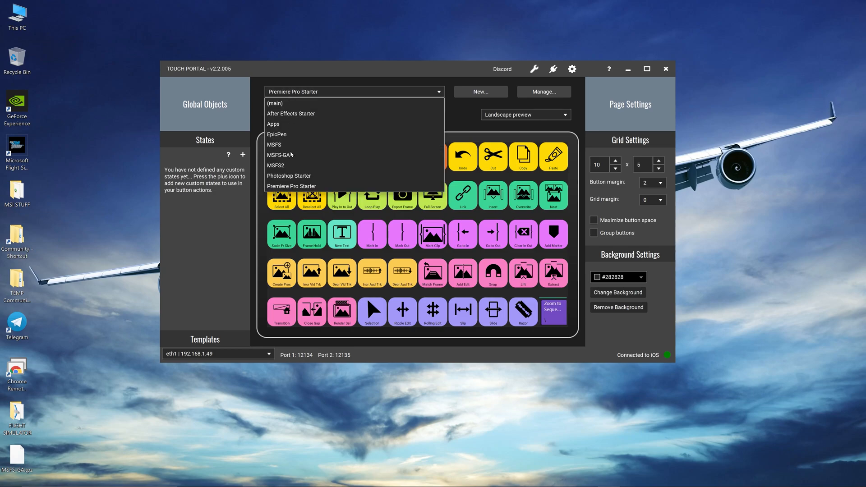
{"action": "left_click", "coordinate": [274, 144]}
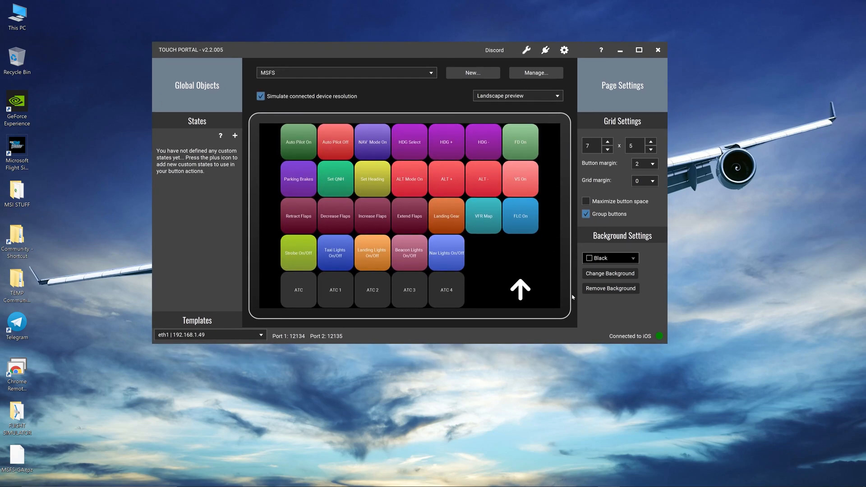
{"action": "left_click", "coordinate": [335, 142]}
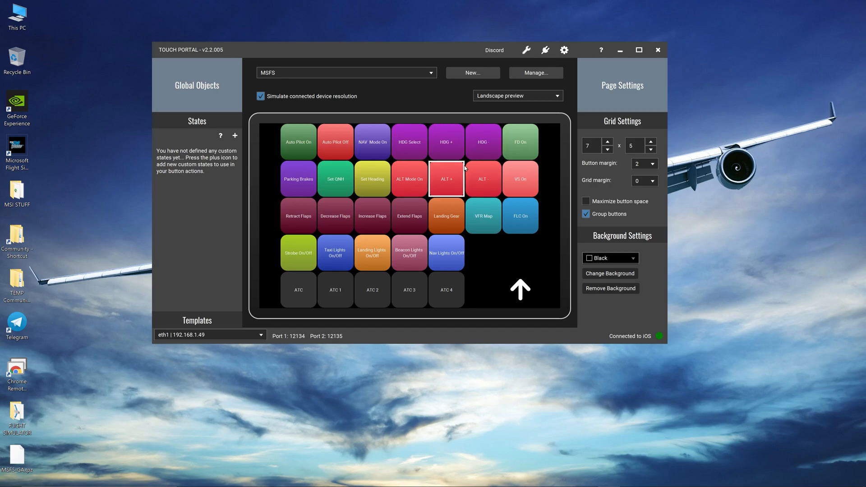
{"action": "left_click", "coordinate": [519, 178]}
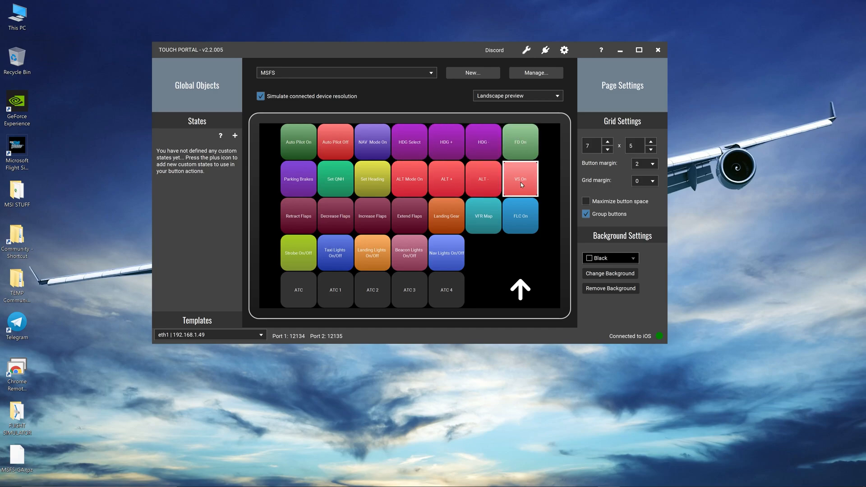
{"action": "left_click", "coordinate": [521, 215]}
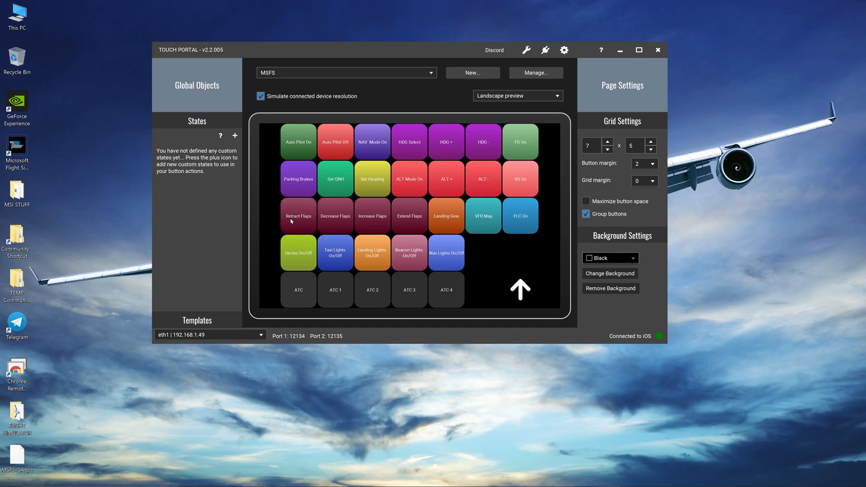
{"action": "left_click", "coordinate": [446, 179]}
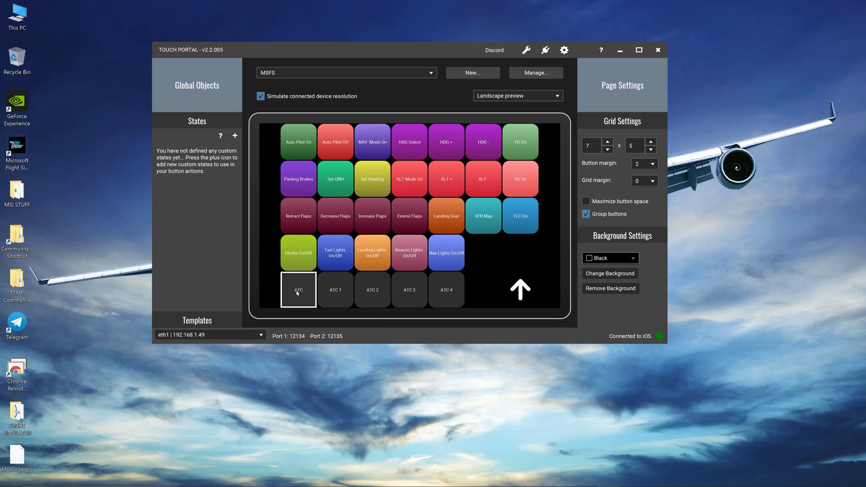
{"action": "left_click", "coordinate": [335, 289]}
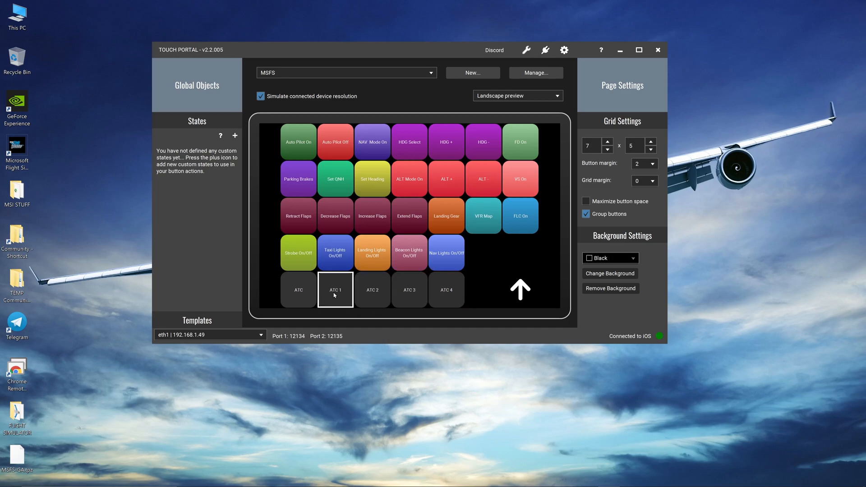
{"action": "left_click", "coordinate": [372, 294]}
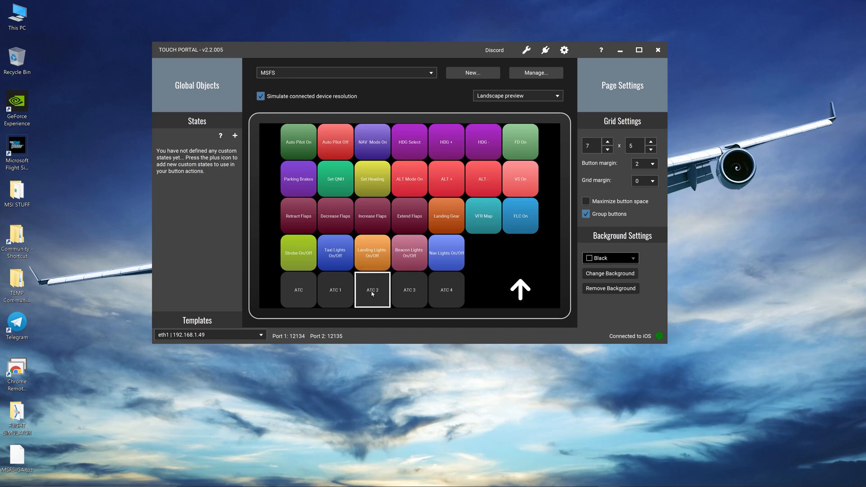
{"action": "left_click", "coordinate": [336, 289]}
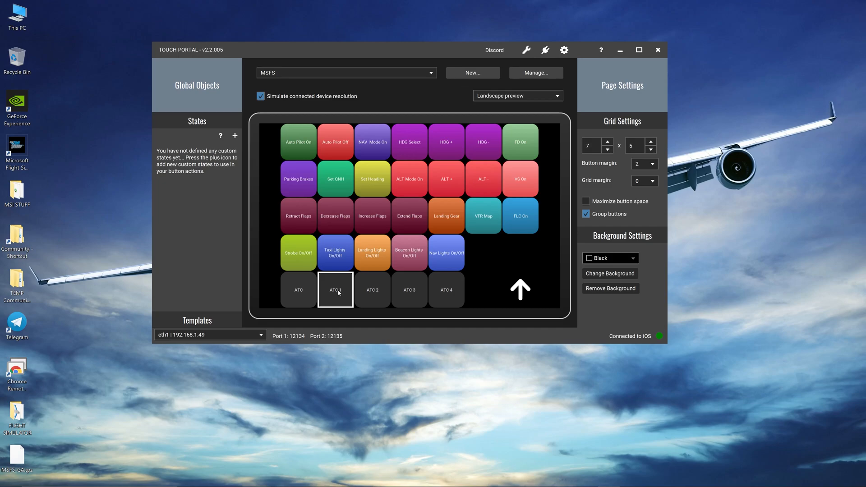
{"action": "mouse_move", "coordinate": [338, 297]}
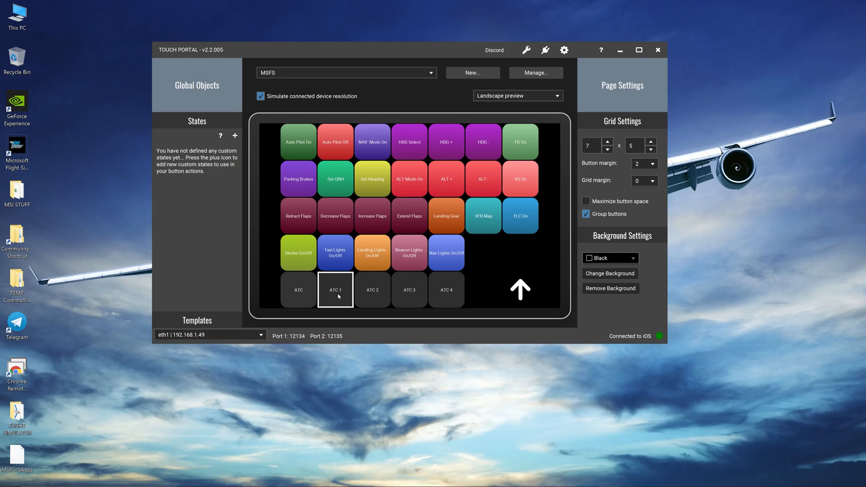
{"action": "left_click", "coordinate": [298, 216]}
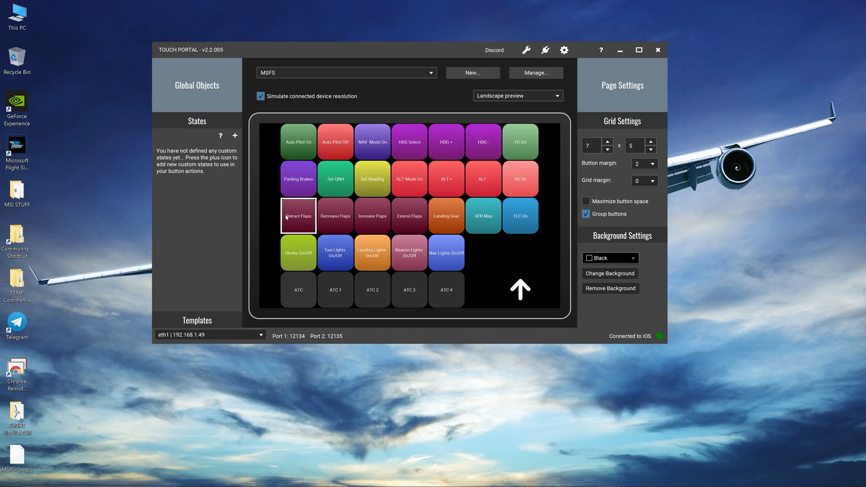
{"action": "left_click", "coordinate": [483, 253]}
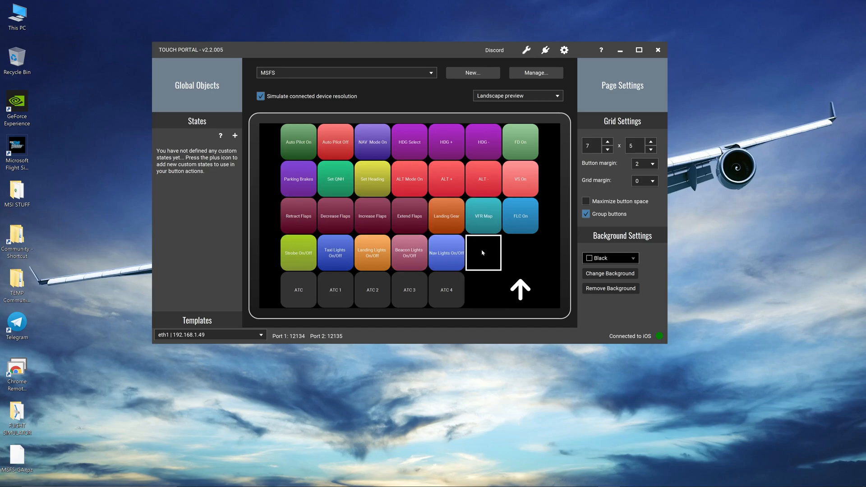
{"action": "mouse_move", "coordinate": [476, 258]}
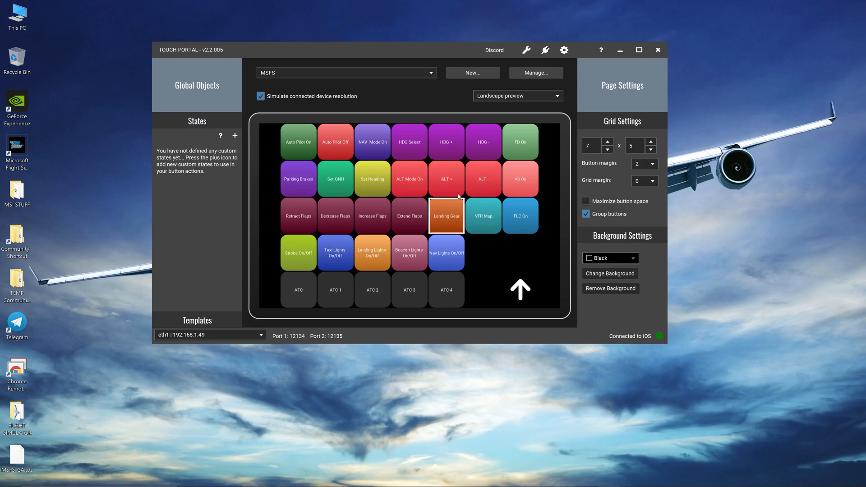
{"action": "left_click", "coordinate": [483, 253]}
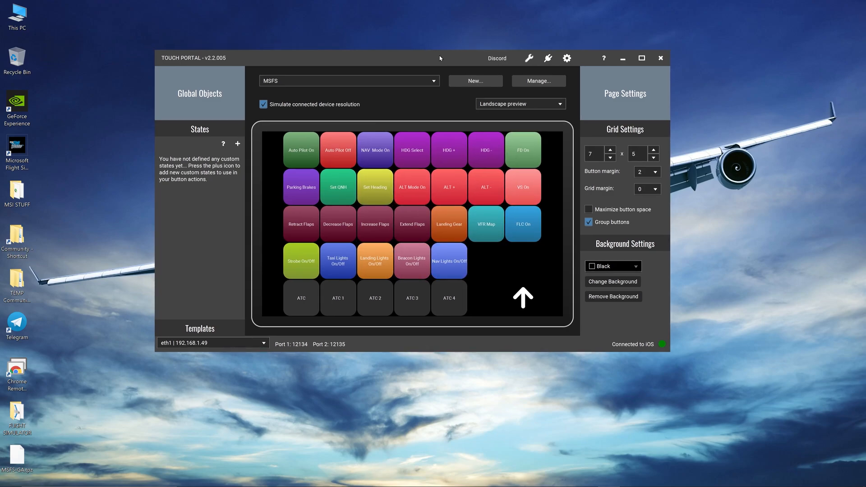
{"action": "mouse_move", "coordinate": [359, 110]}
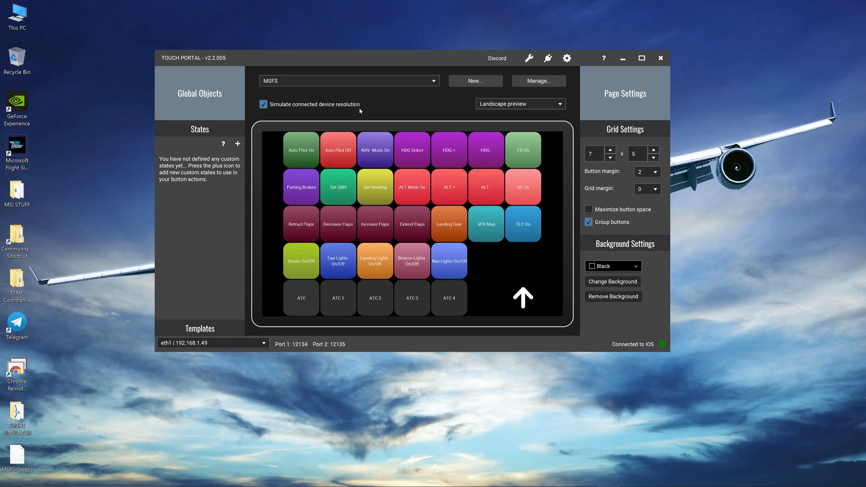